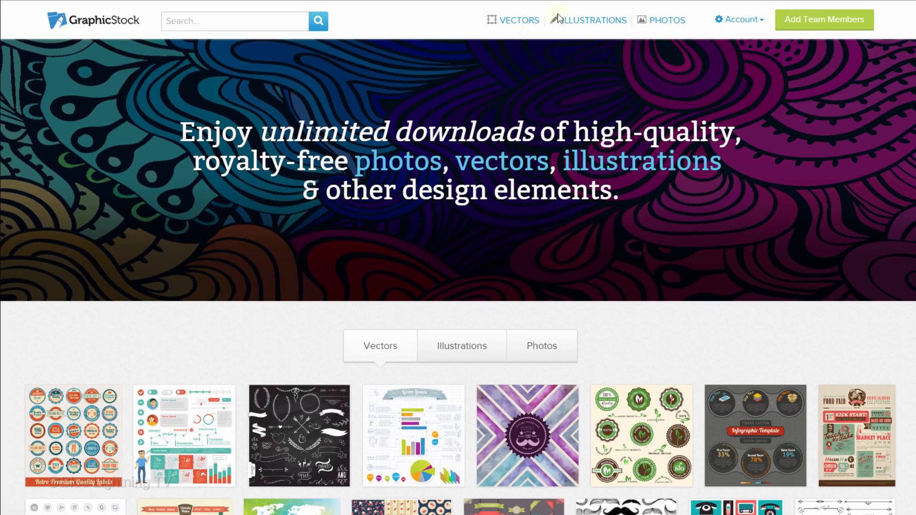
Browse down through the royalty-free vectors collection.
click(519, 20)
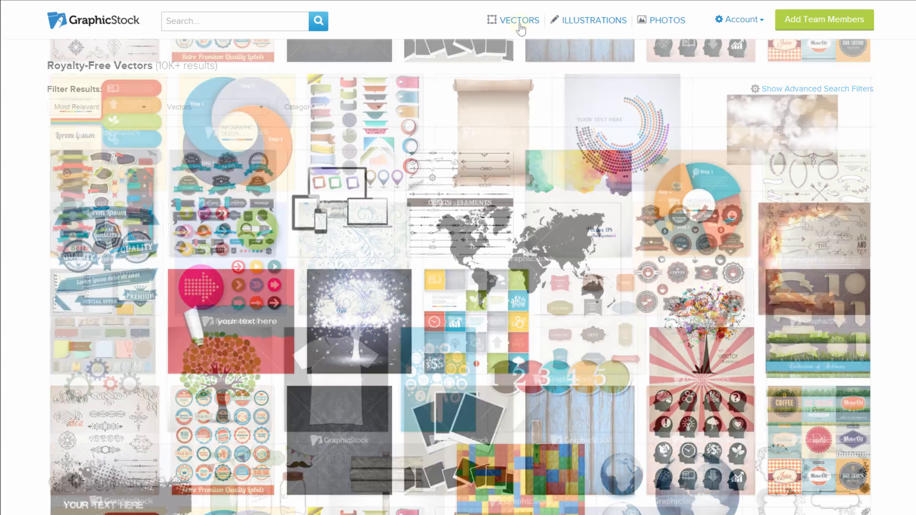
scroll(down, 3)
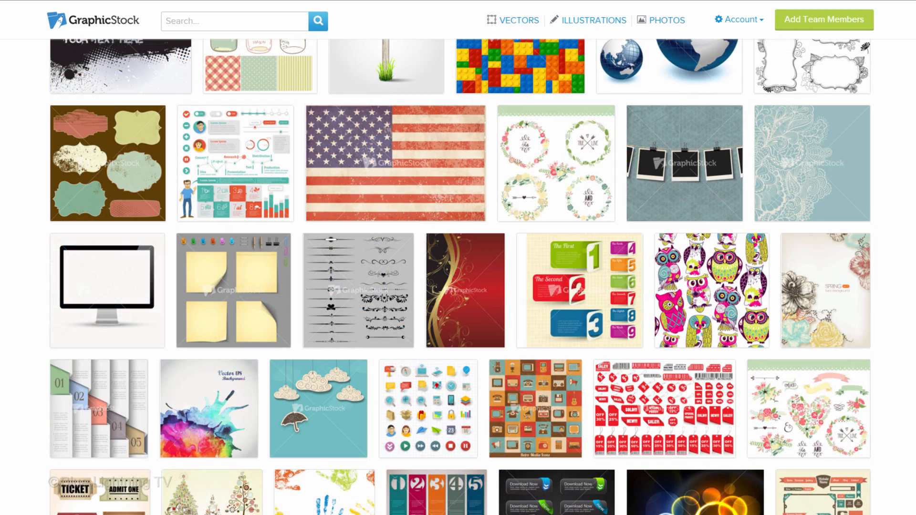
scroll(down, 3)
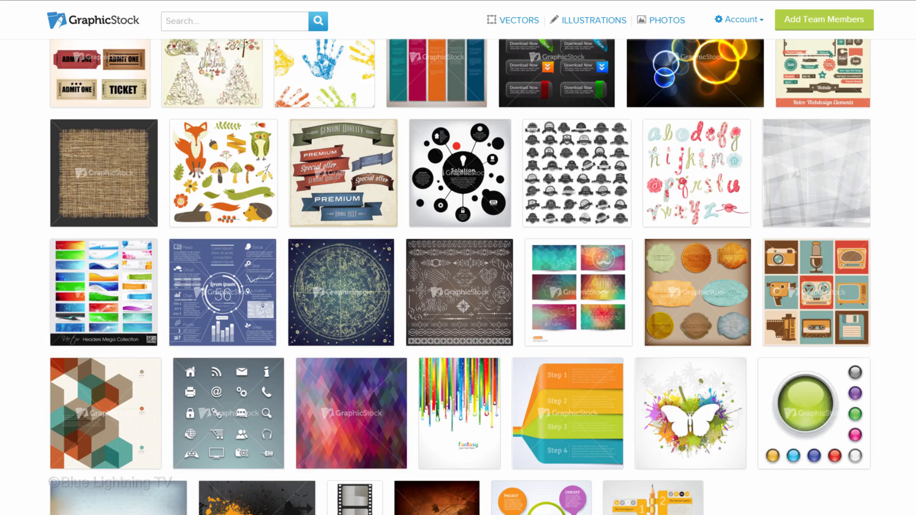
scroll(down, 3)
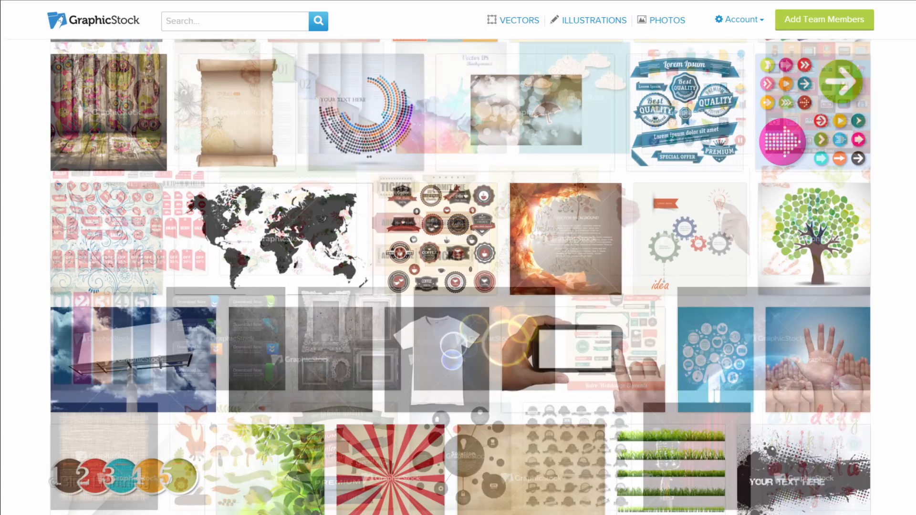
Switch to the royalty-free photos collection and choose a sort order.
click(667, 20)
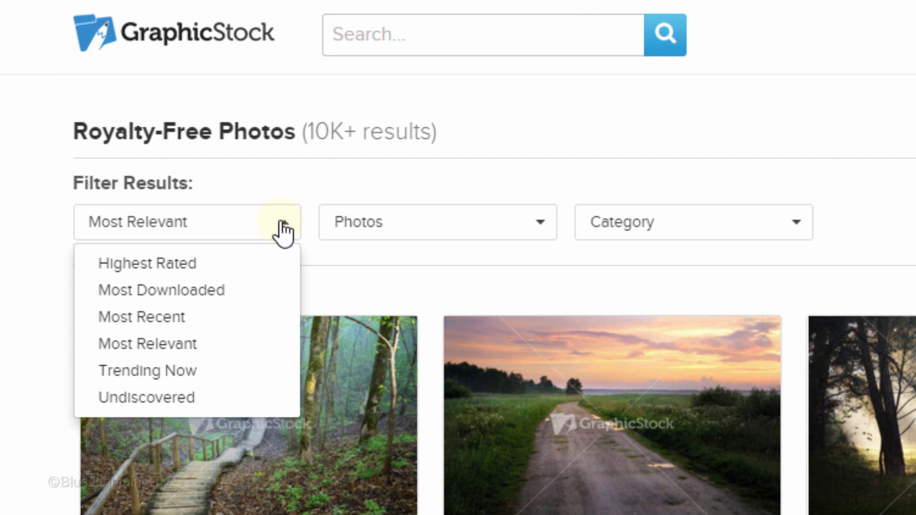
click(147, 263)
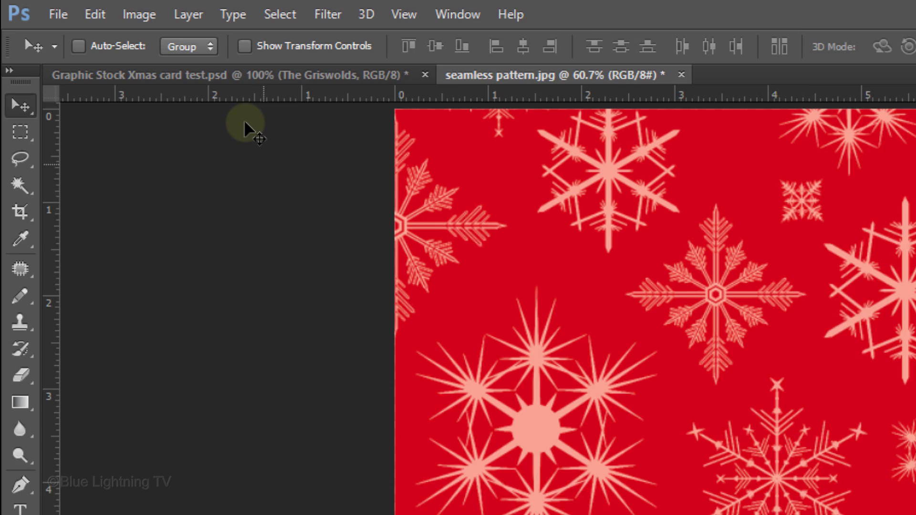
Define the red snowflake image as a pattern via Edit > Define Pattern, keeping its file name.
click(95, 14)
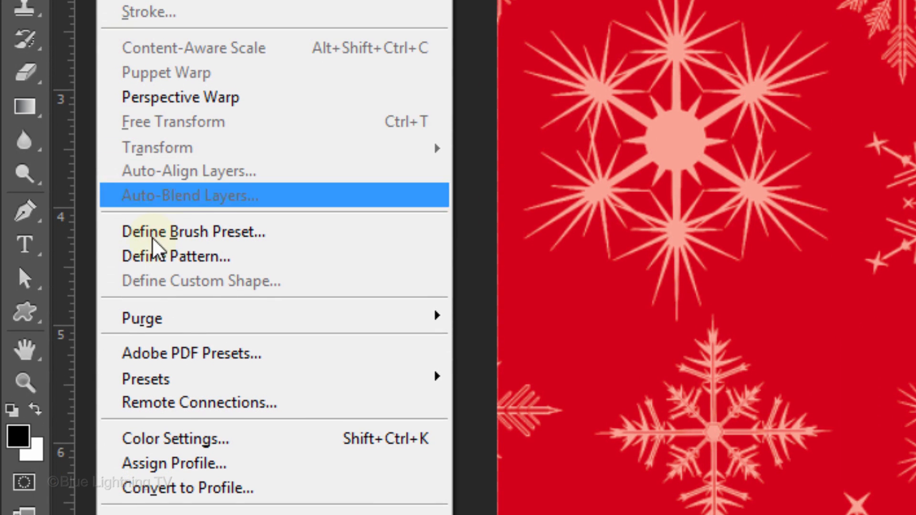
mouse_move(175, 256)
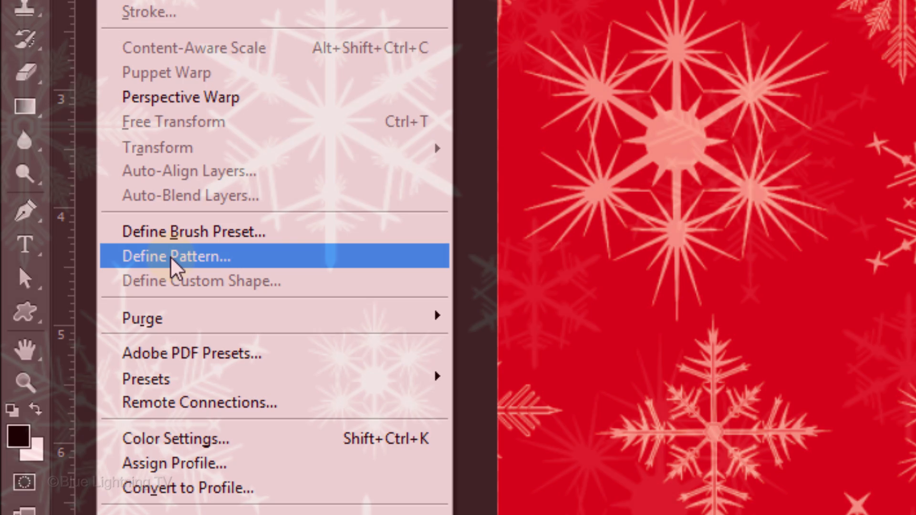
click(176, 256)
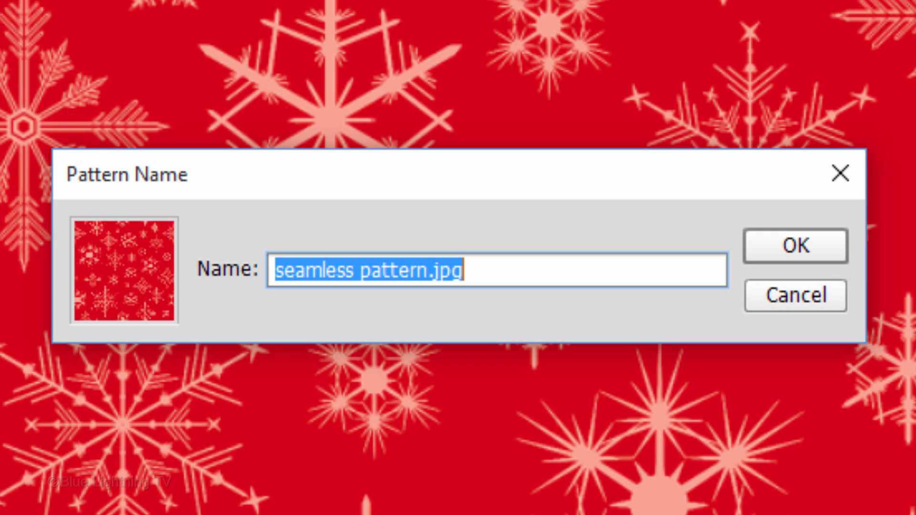
click(794, 246)
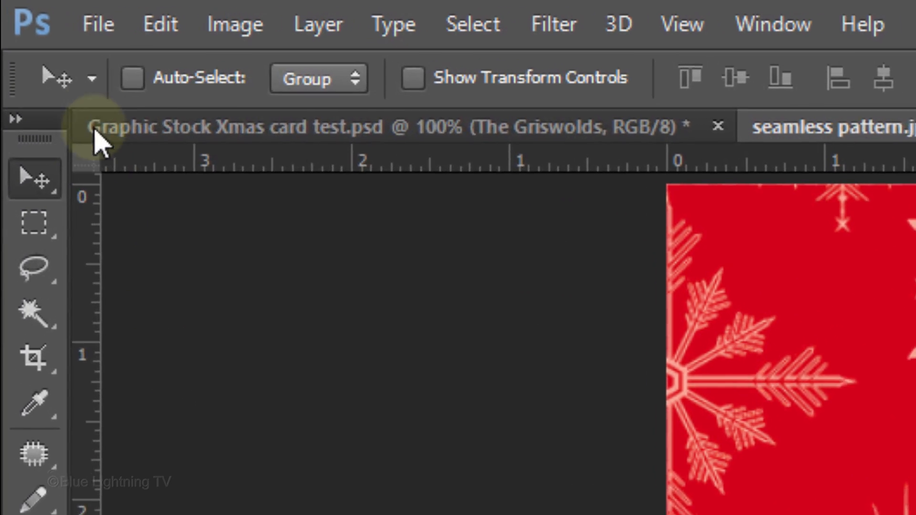
Create a new 1550 × 870 px, 150 ppi document named 'Holiday card'.
click(98, 25)
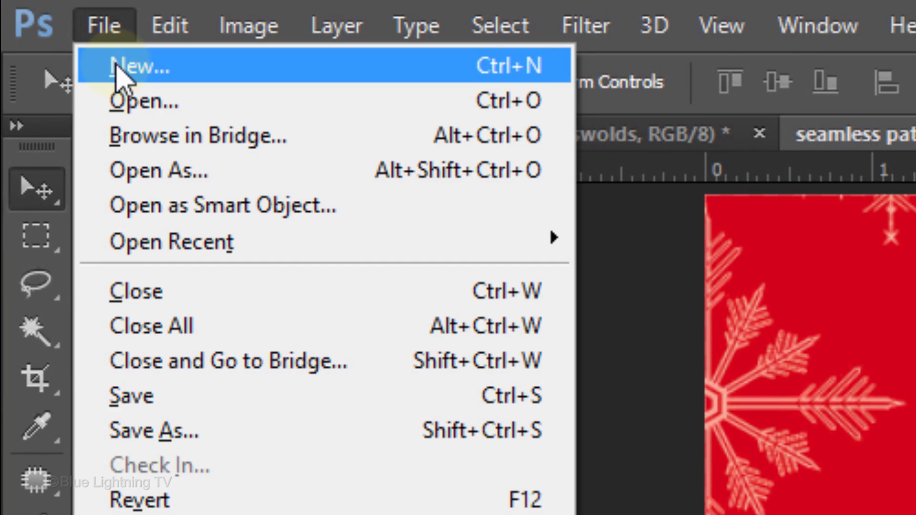
click(141, 66)
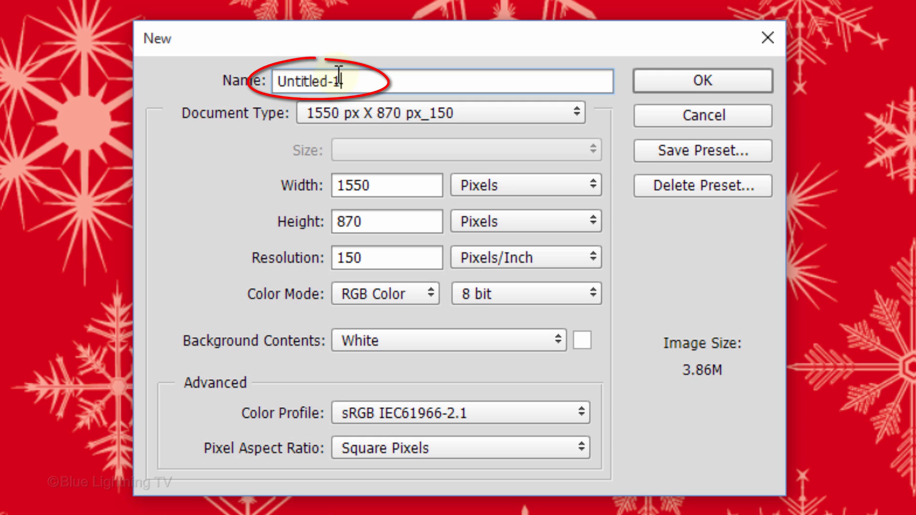
text(Holiday card)
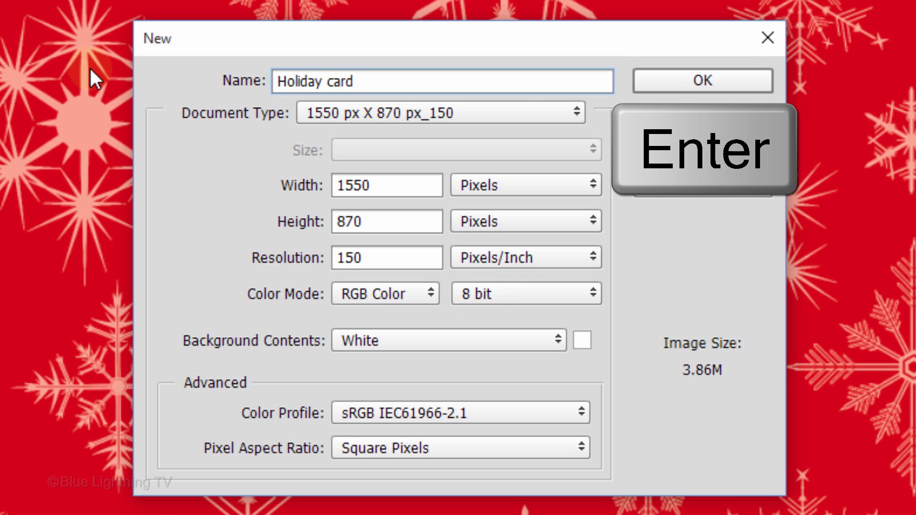
key(Return)
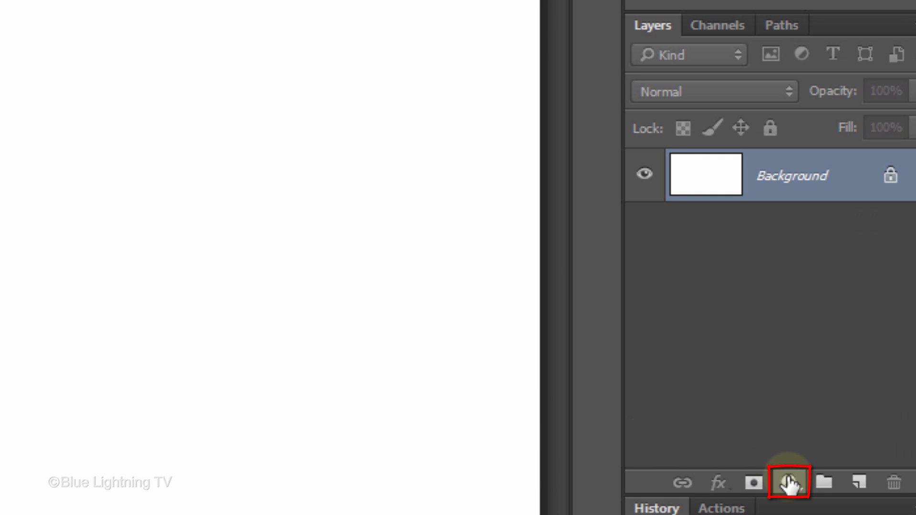
Add a pattern fill layer of the red snowflakes scaled to 20%.
click(789, 482)
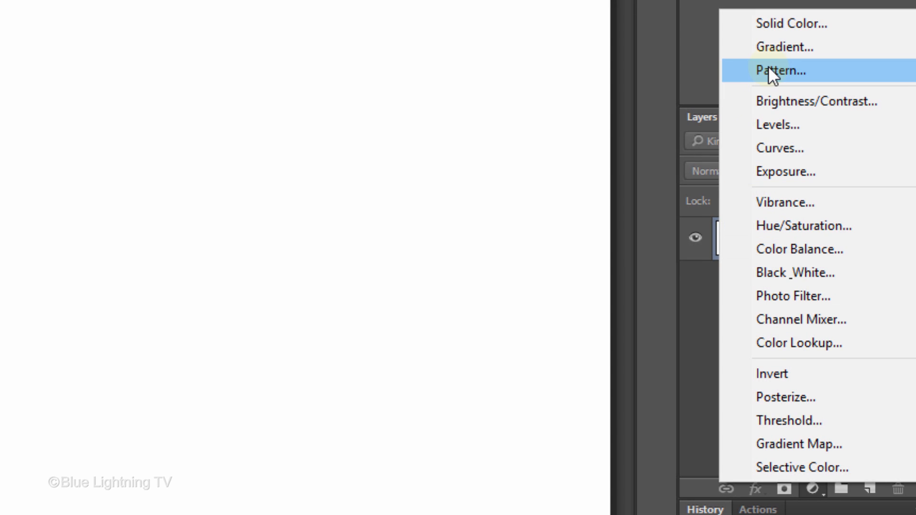
click(782, 69)
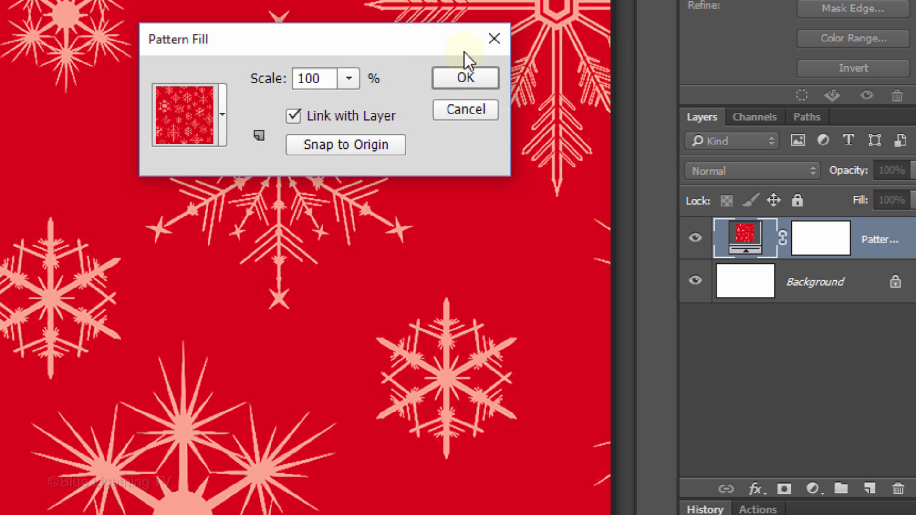
text(20)
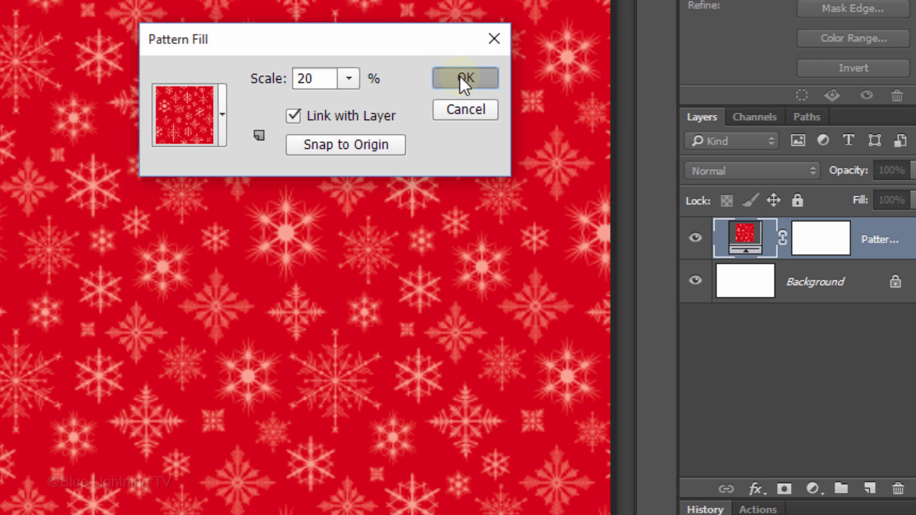
click(464, 78)
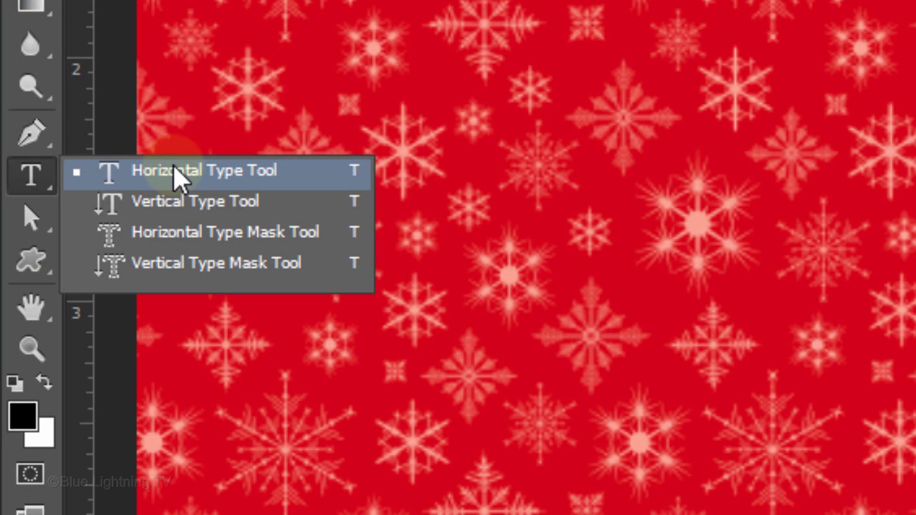
Set the Horizontal Type tool to Bodoni BE Regular at 100 pt, center-aligned.
click(192, 171)
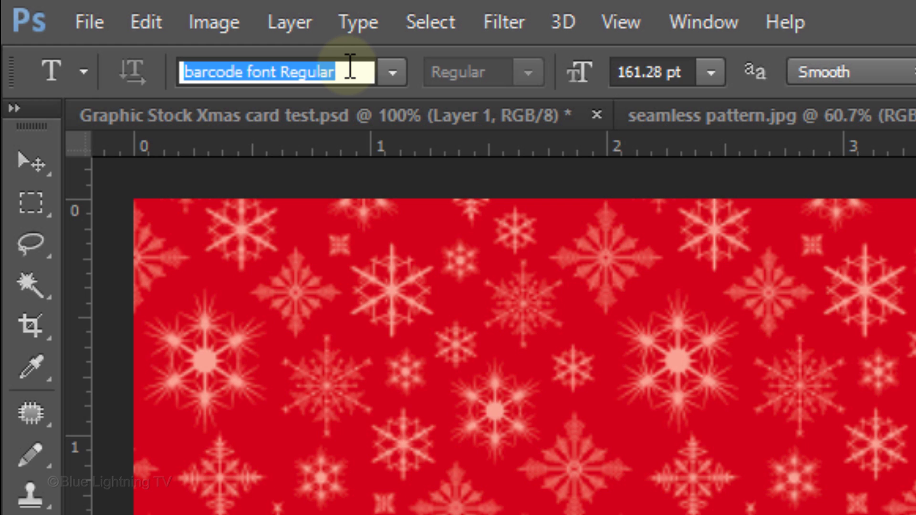
text(bodoni)
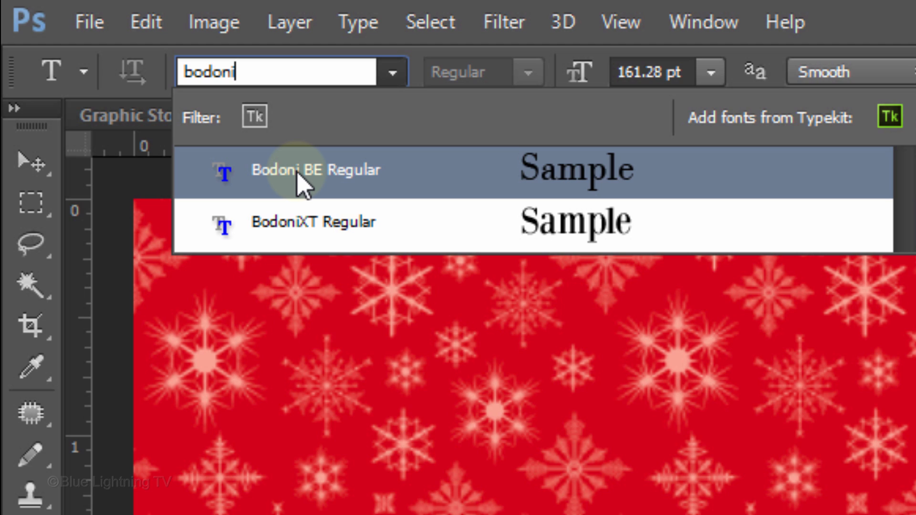
click(316, 170)
text(100)
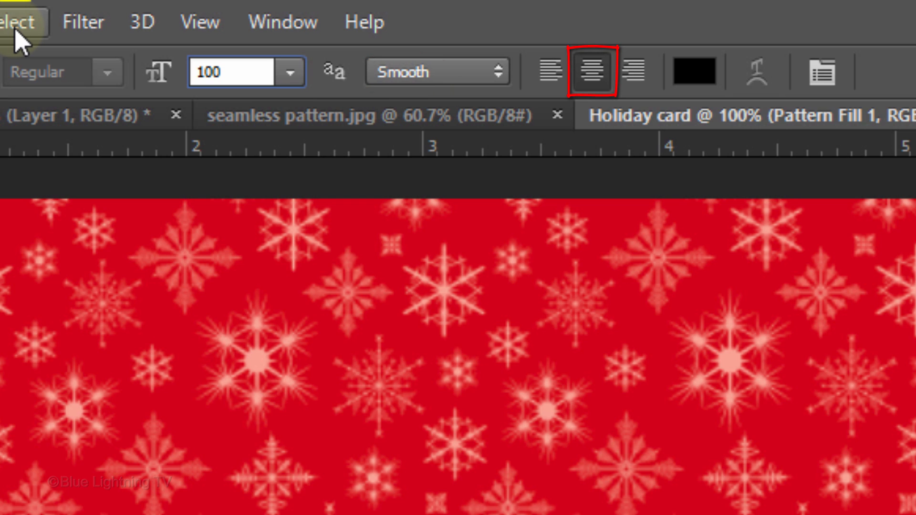
click(693, 71)
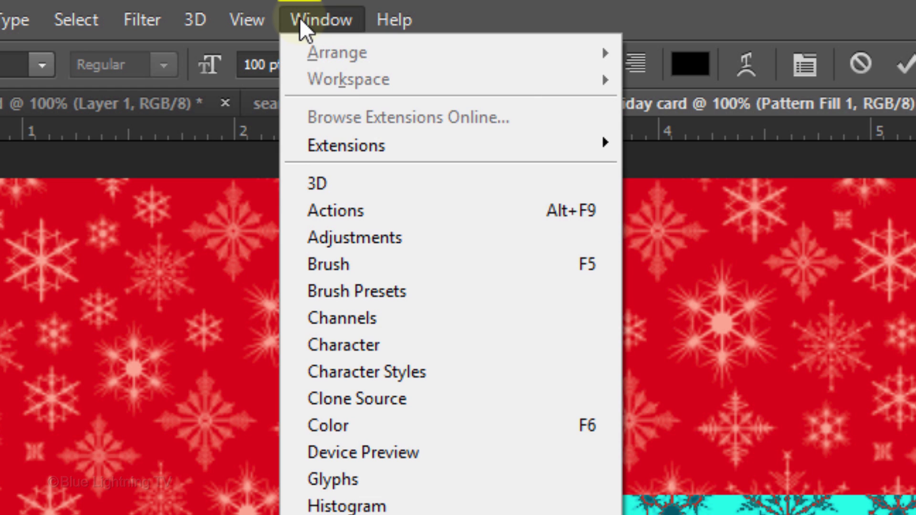
mouse_move(343, 345)
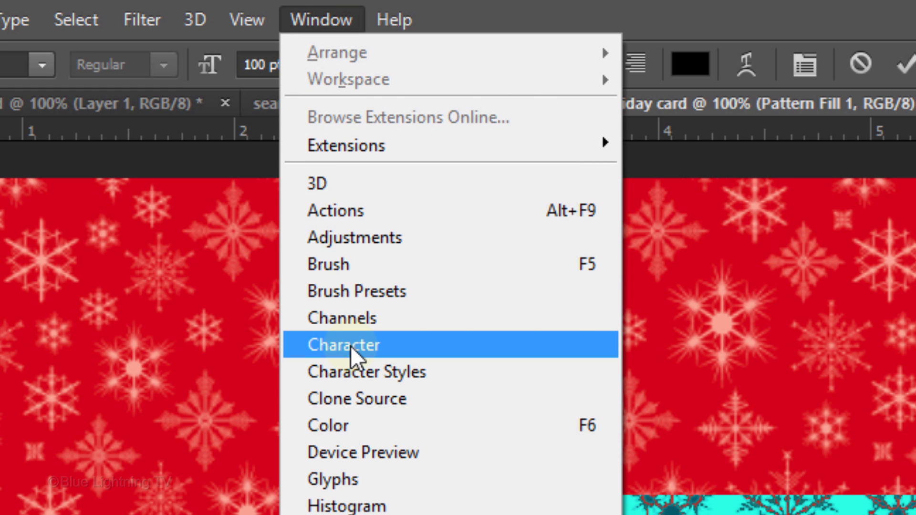
Add 'Merry Christmas!' on two lines and free-transform it larger across the card.
click(344, 344)
text(Merry Christmas!)
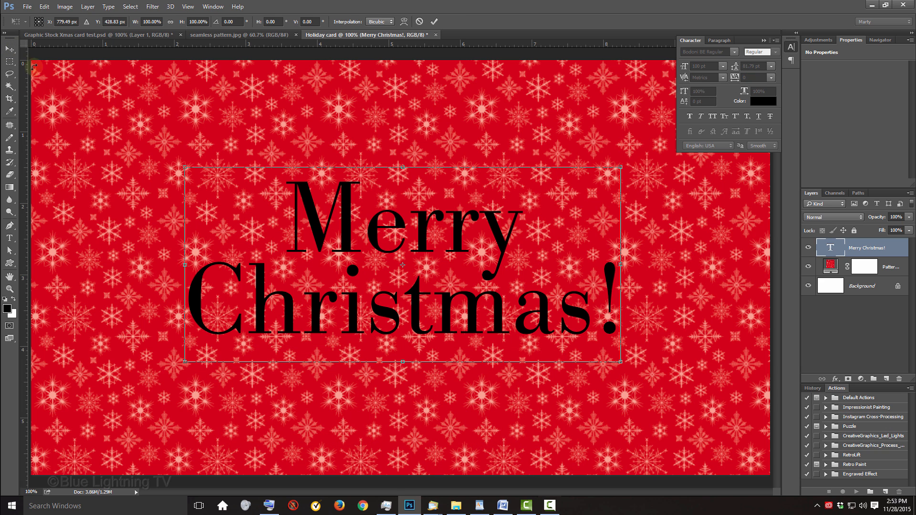
drag(184, 170, 59, 113)
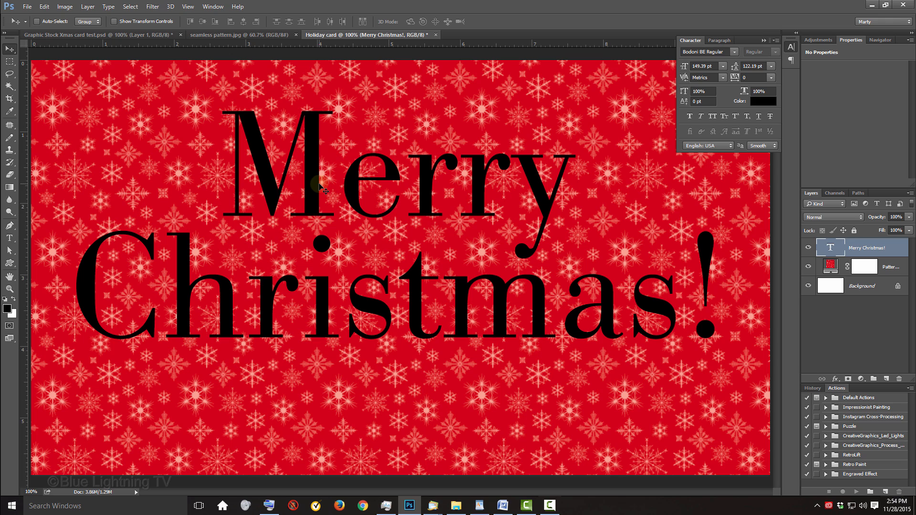
Align the title to the canvas's horizontal center with the Move tool, then deselect.
key(ctrl+a)
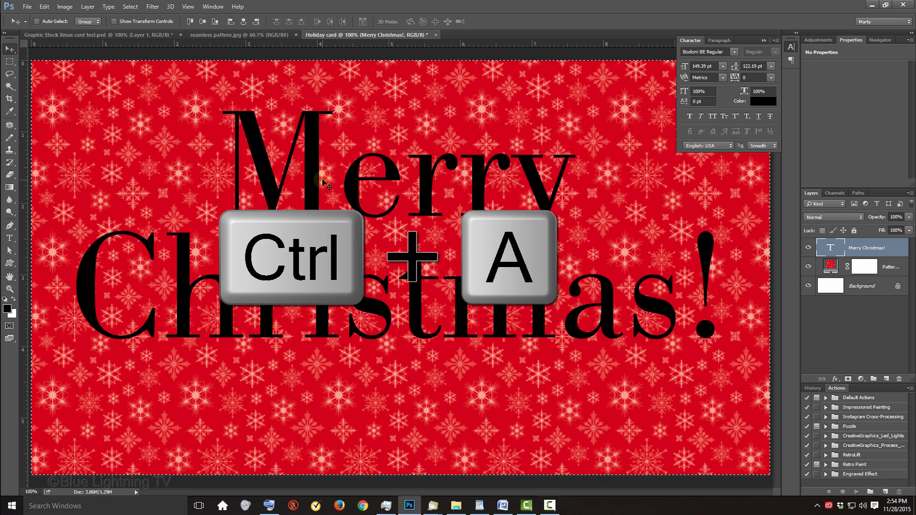
key(ctrl+a)
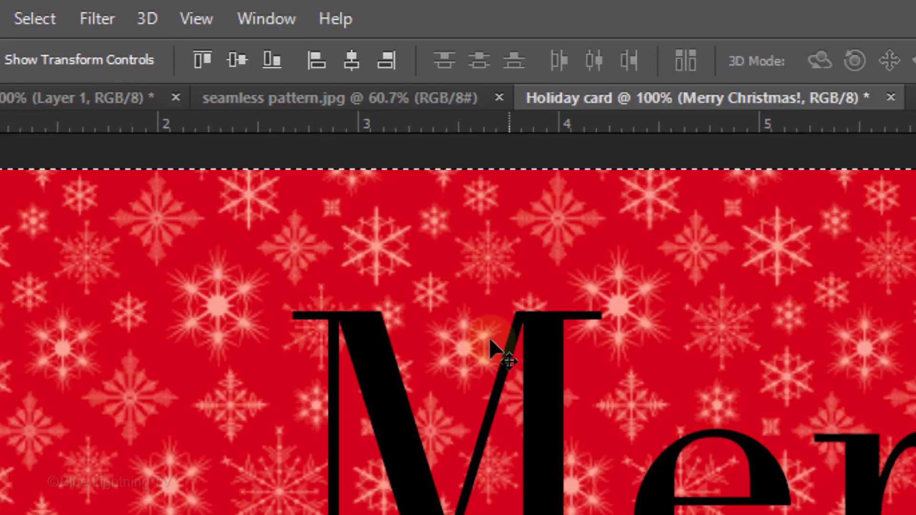
click(350, 60)
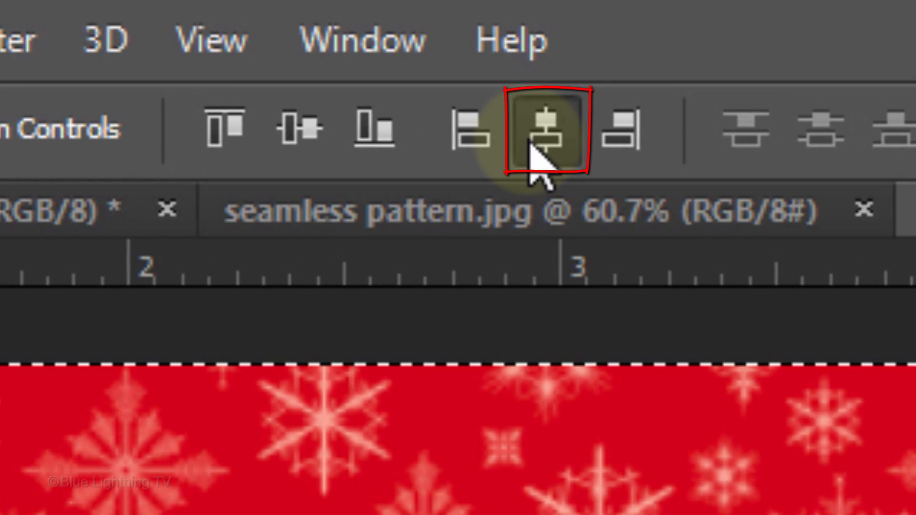
click(544, 129)
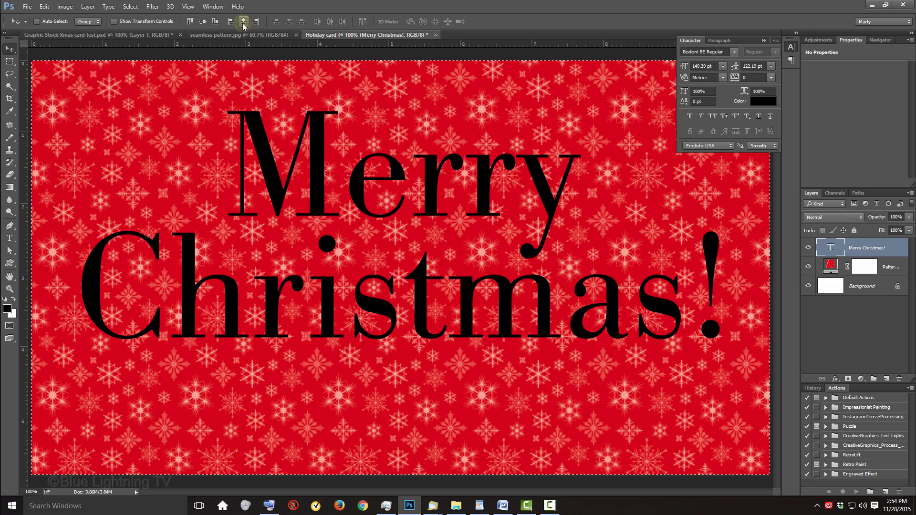
key(ctrl+d)
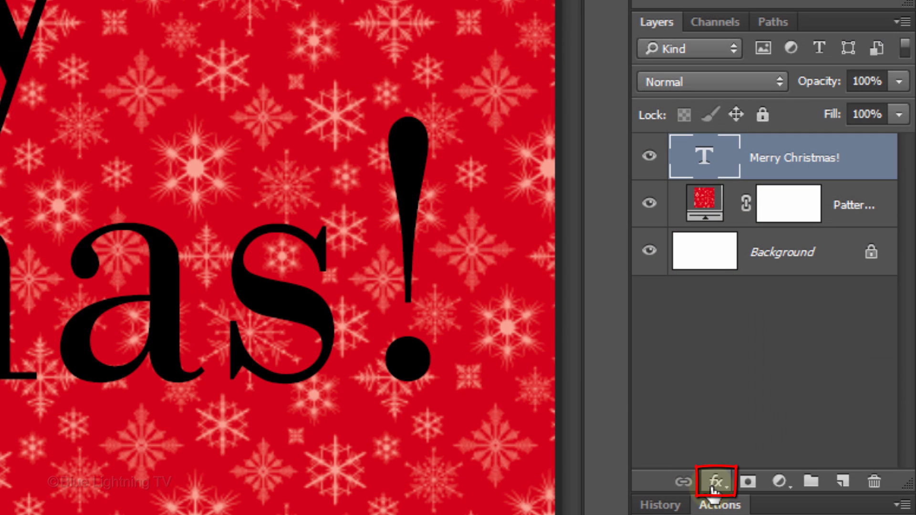
Give the title a bright green (00FF3C) Color Overlay layer style.
click(717, 481)
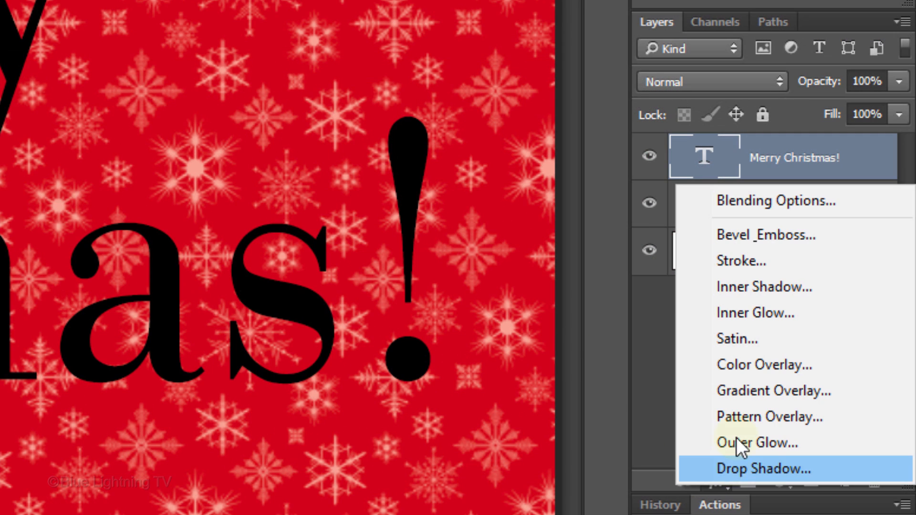
mouse_move(743, 365)
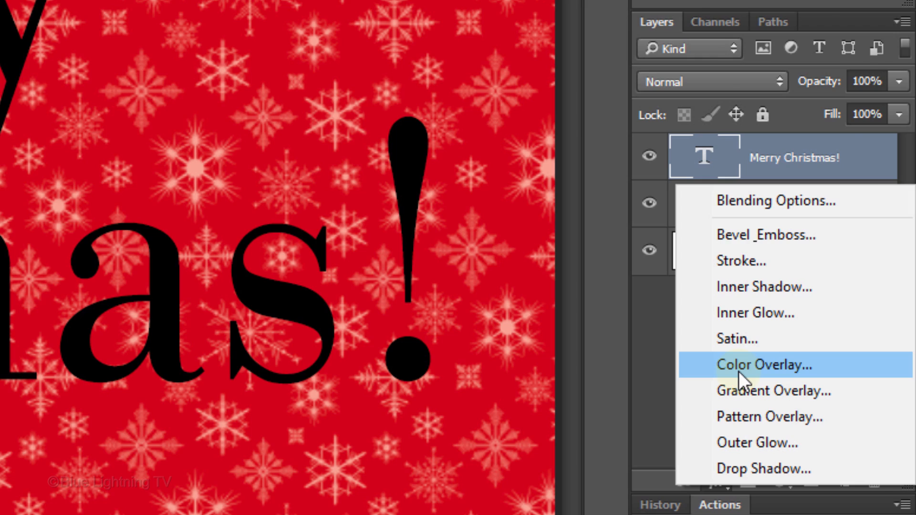
click(764, 365)
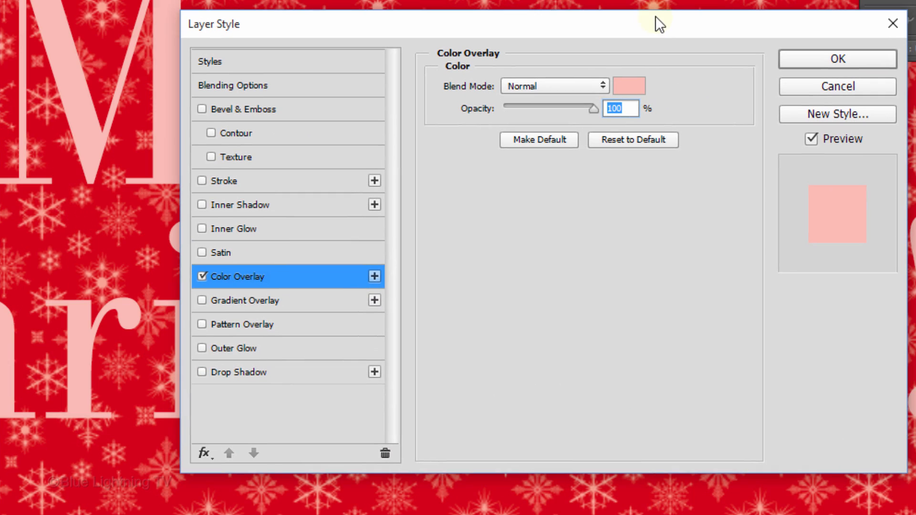
click(629, 86)
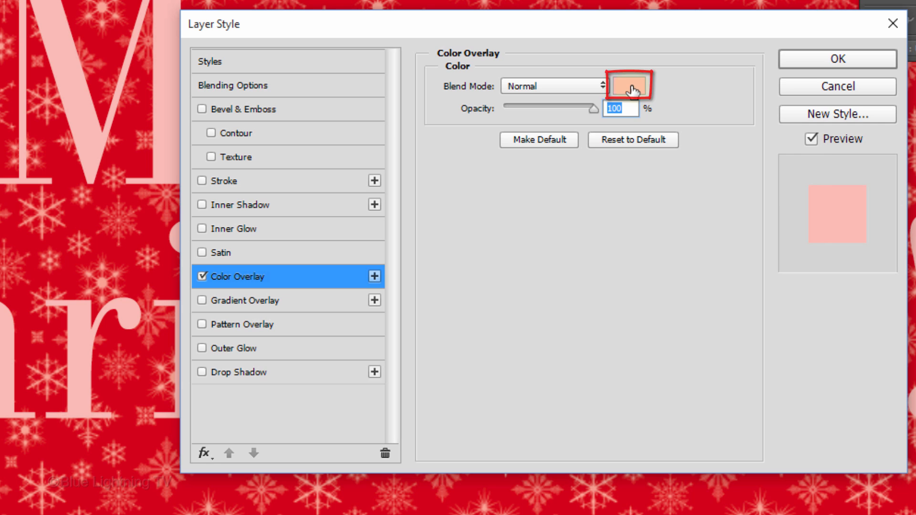
click(628, 86)
text(00FF3C)
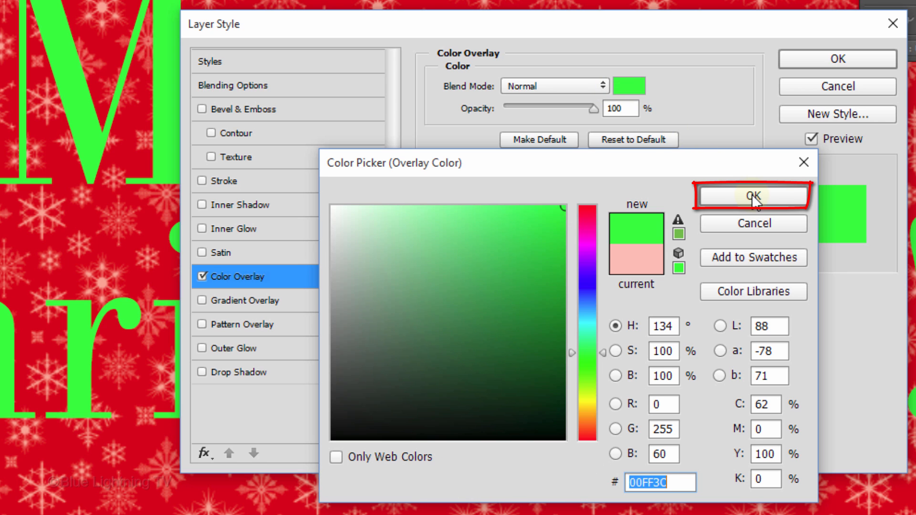
click(753, 195)
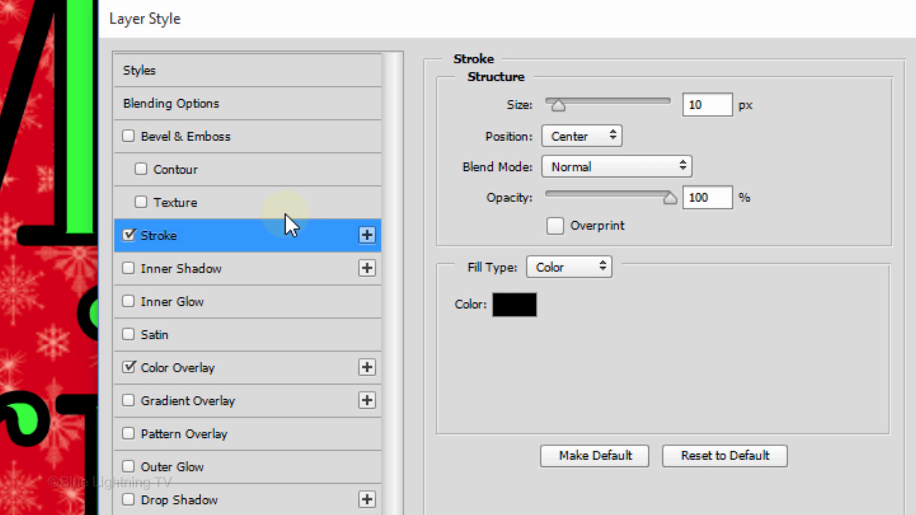
Set the 10 px stroke to Outside in dark red (830000) and enable Bevel & Emboss.
click(581, 136)
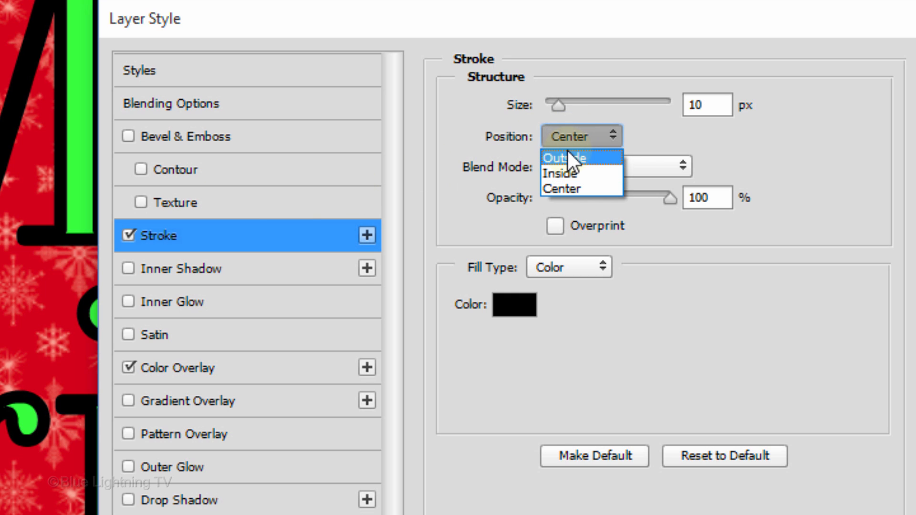
click(563, 158)
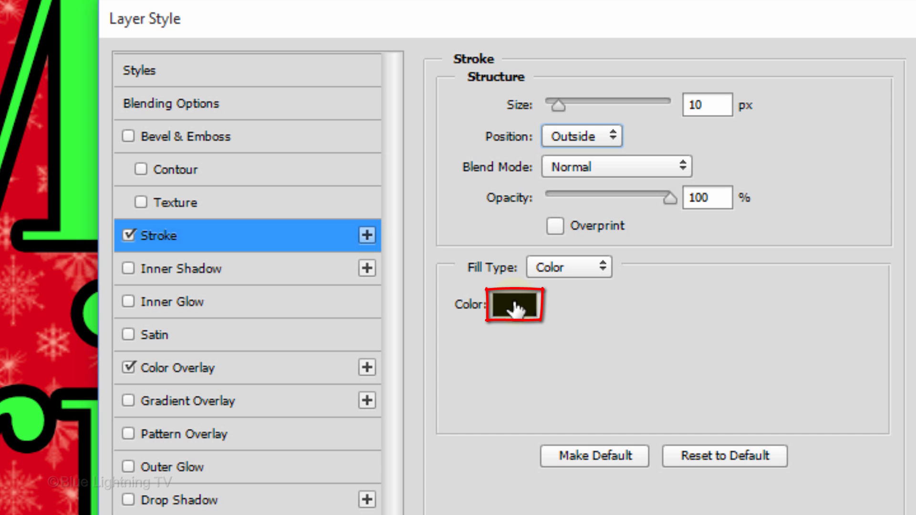
click(512, 305)
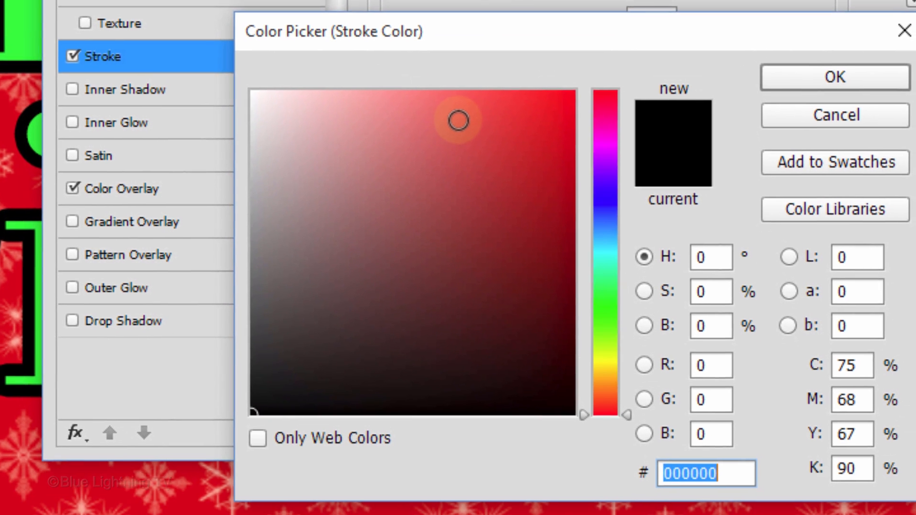
text(8)
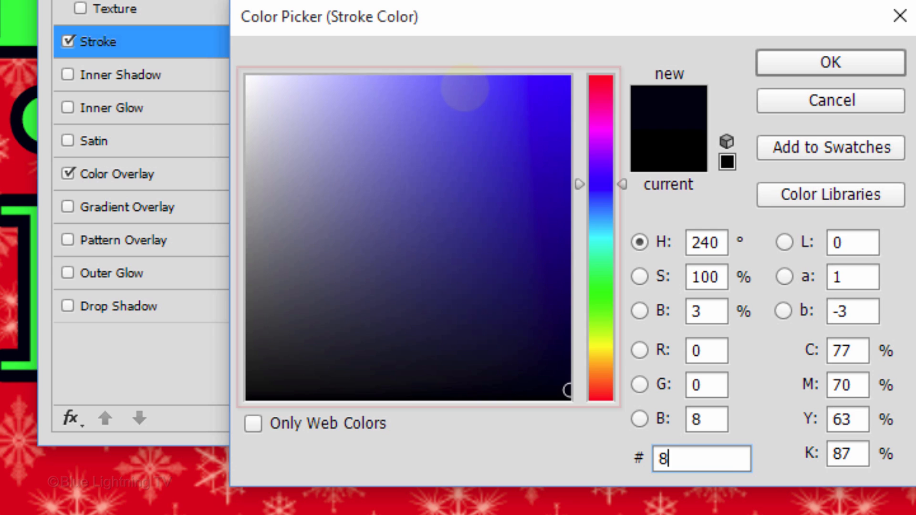
text(30000)
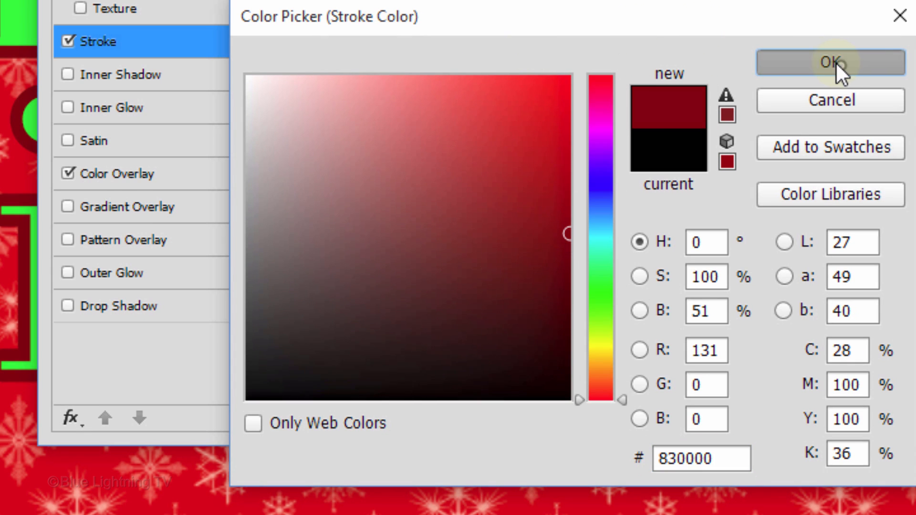
click(830, 63)
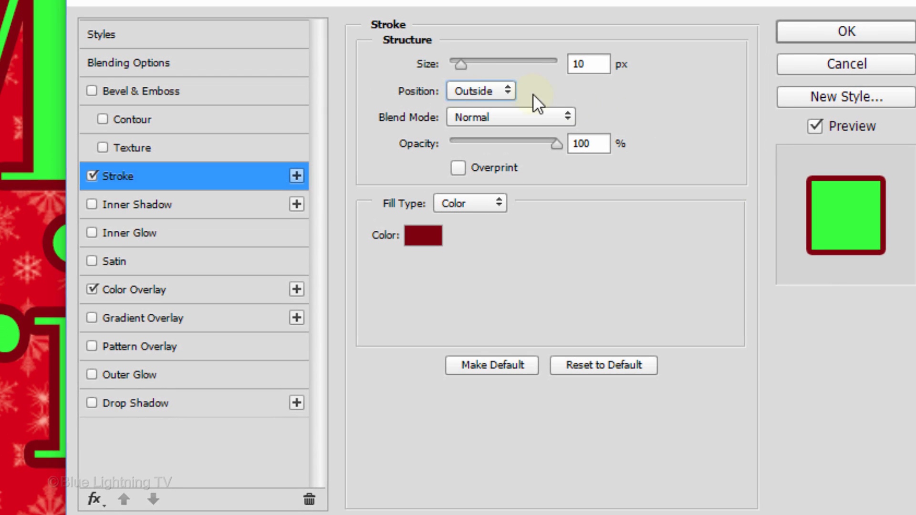
click(140, 90)
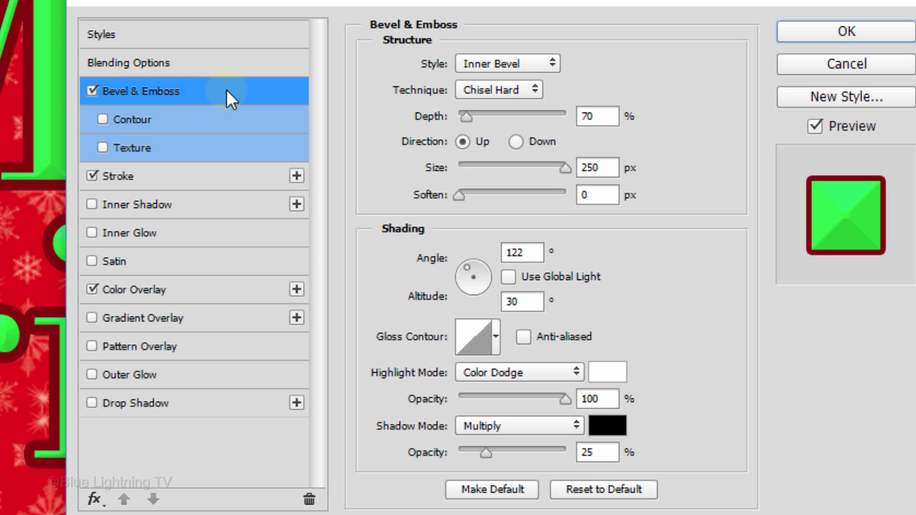
Enable Contour on the bevel and show the contour presets as a Small List.
click(103, 119)
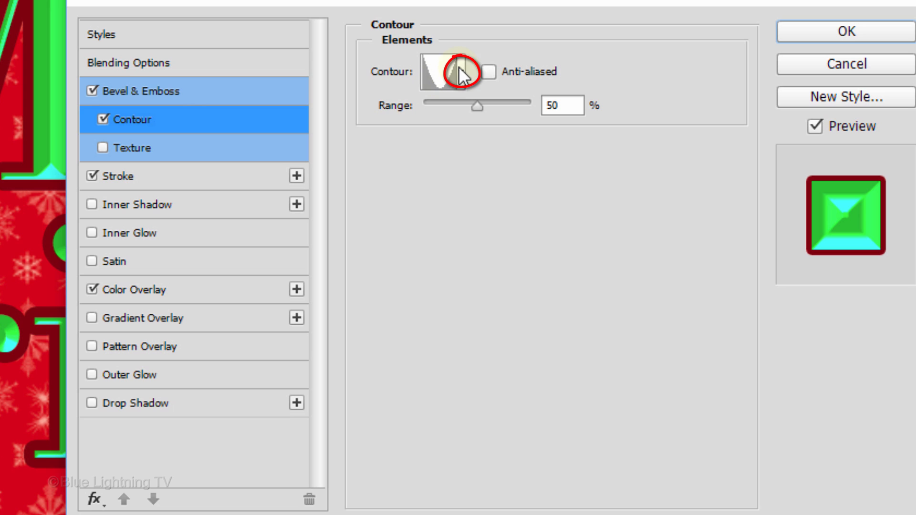
click(458, 72)
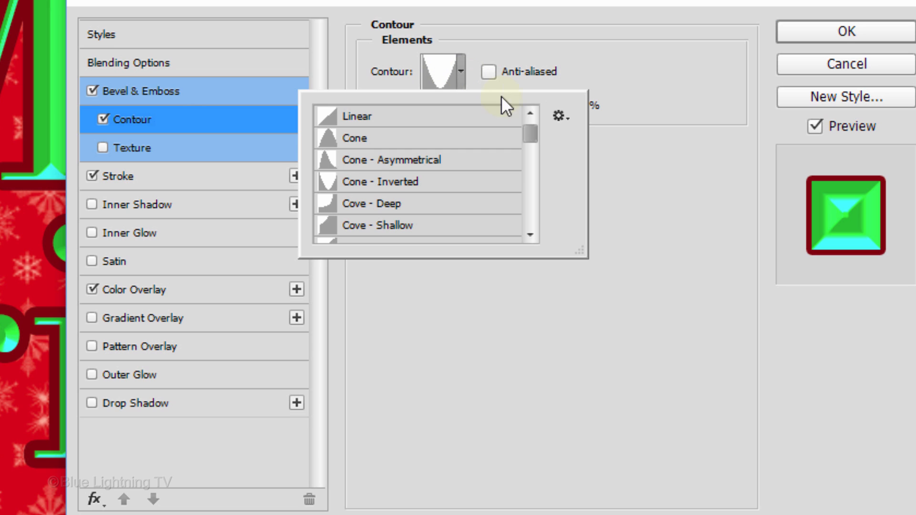
click(560, 116)
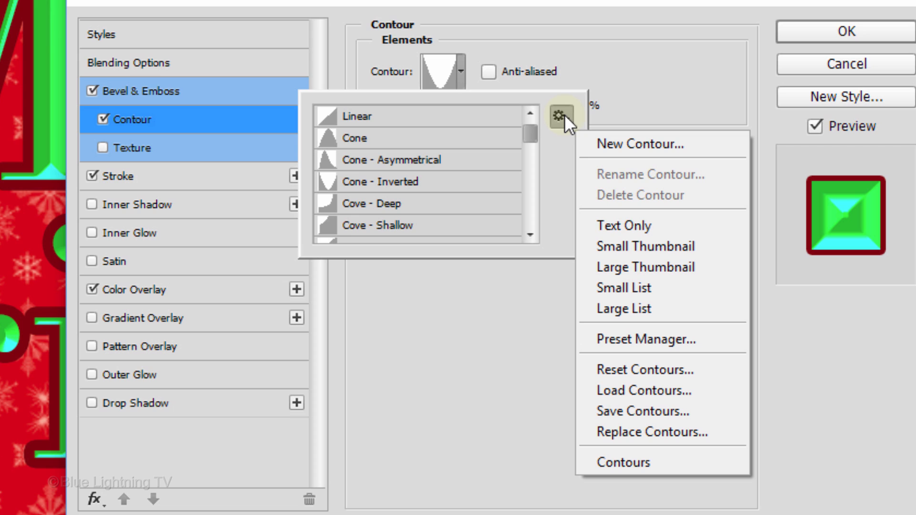
mouse_move(623, 287)
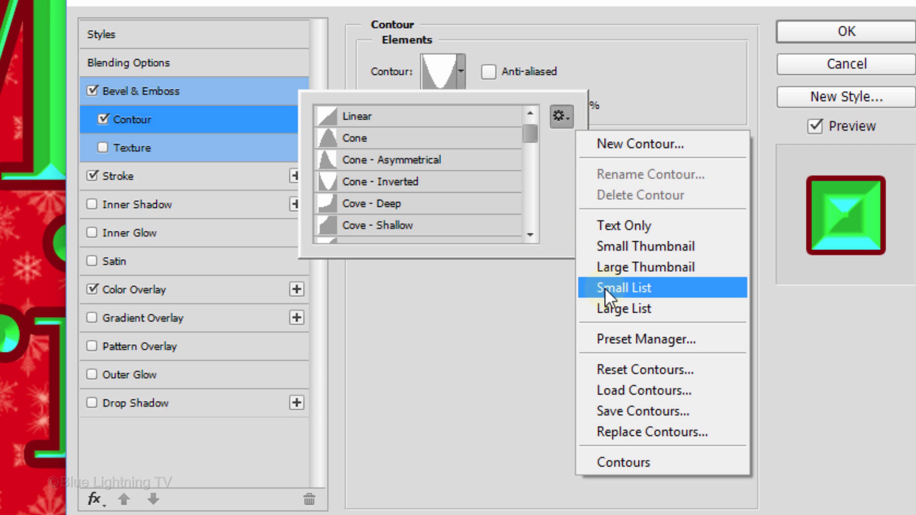
click(624, 287)
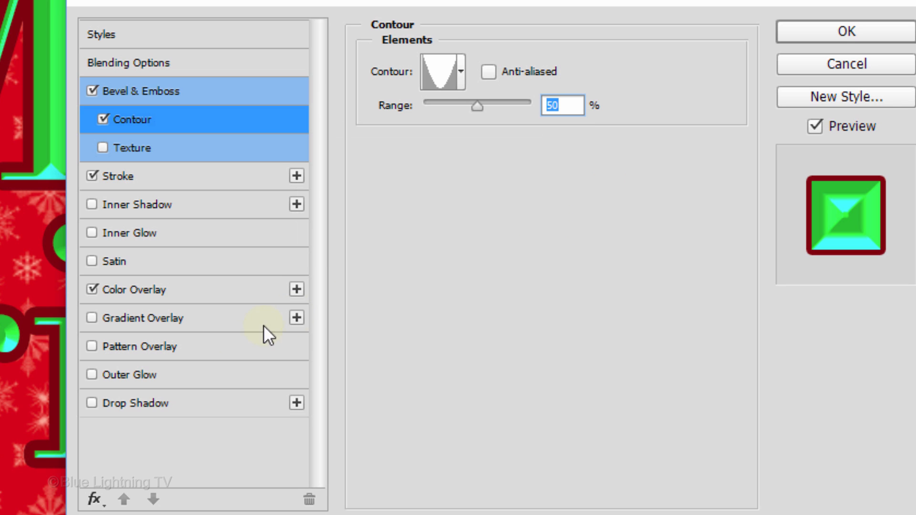
Add a white Dissolve outer glow (Spread 60%, Size 20 px) and apply all four layer effects.
click(135, 375)
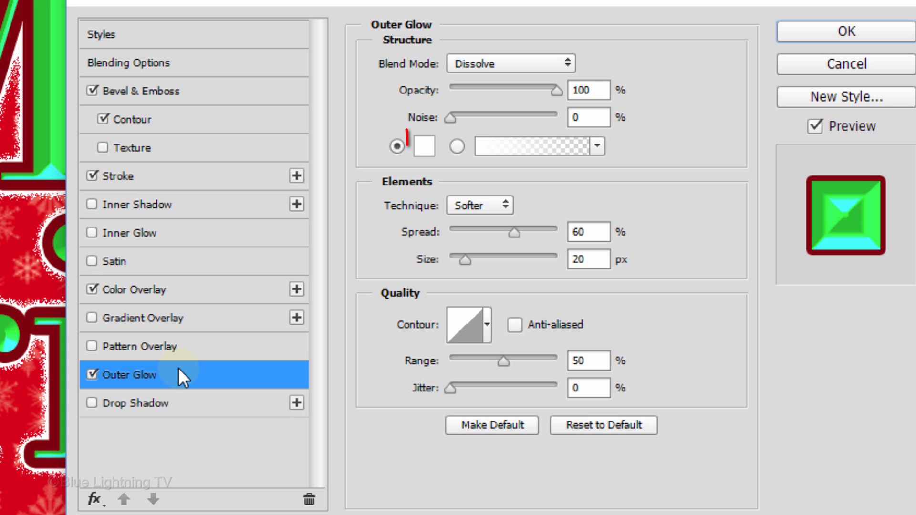
click(424, 146)
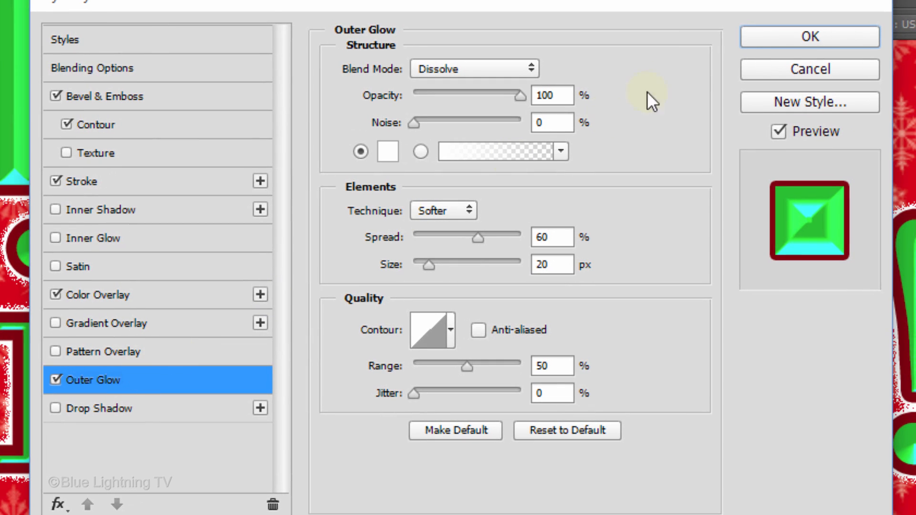
click(808, 36)
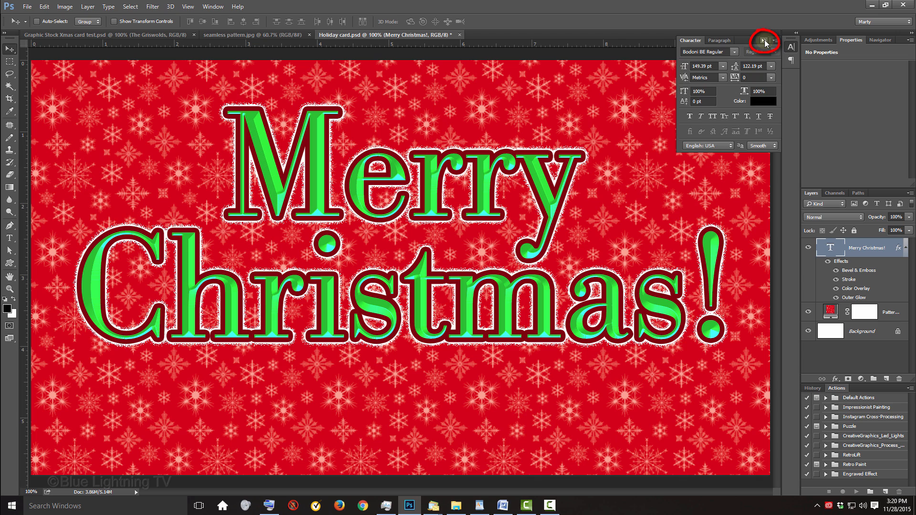
Convert the styled Merry Christmas! layer to a smart object via the Layers panel menu.
click(765, 43)
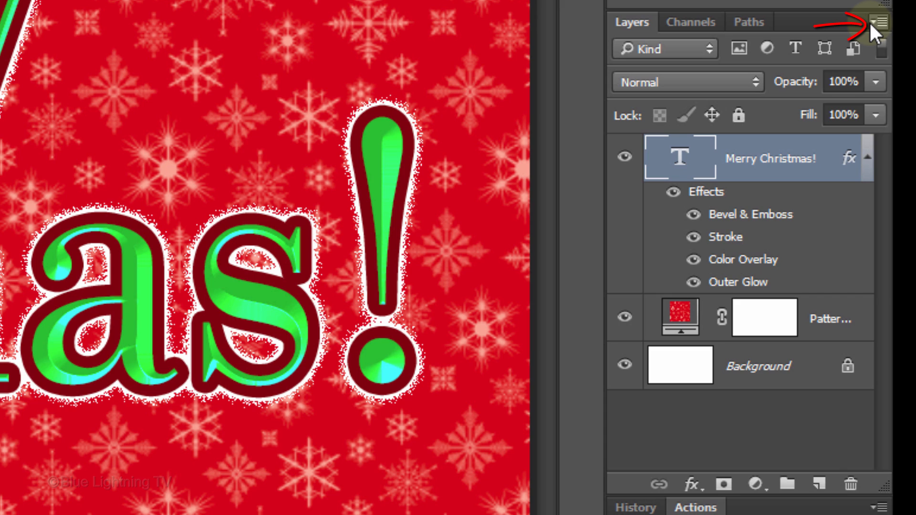
click(878, 22)
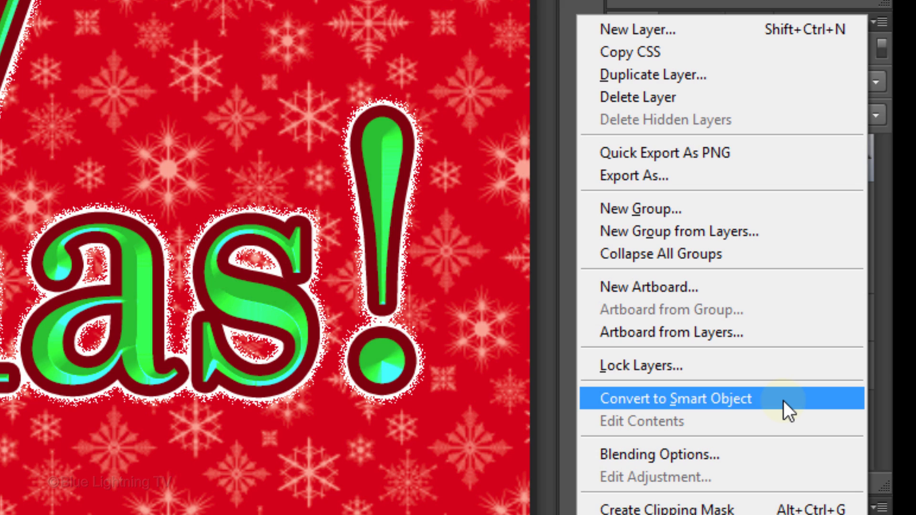
click(676, 399)
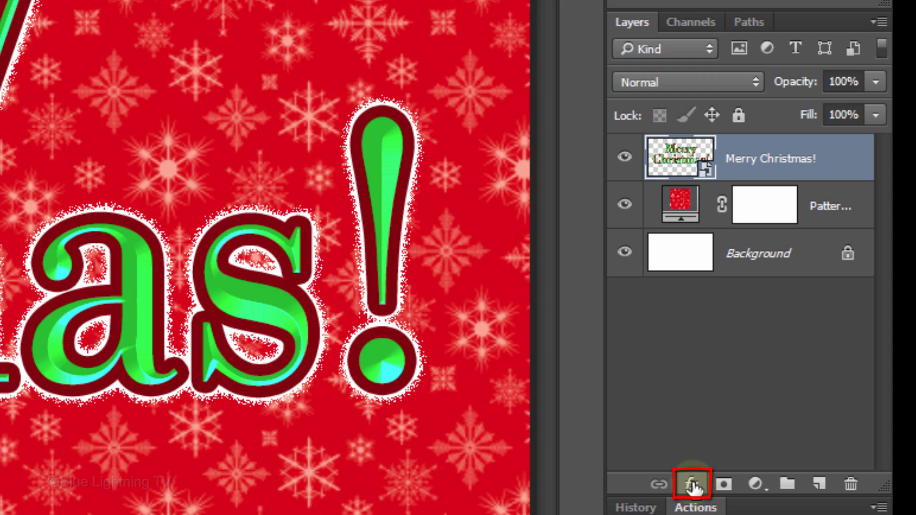
Add a black drop shadow at 40% opacity, 135°, distance 34 px, size 16 px.
click(692, 484)
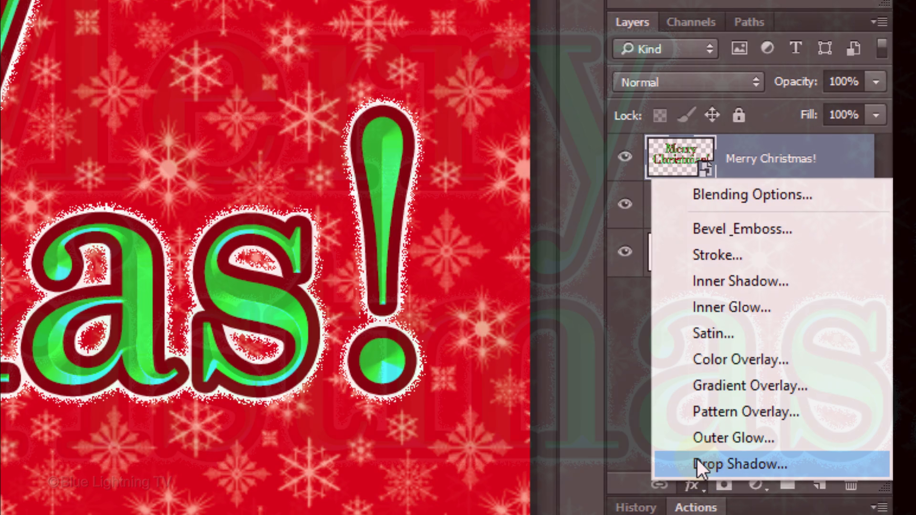
click(738, 465)
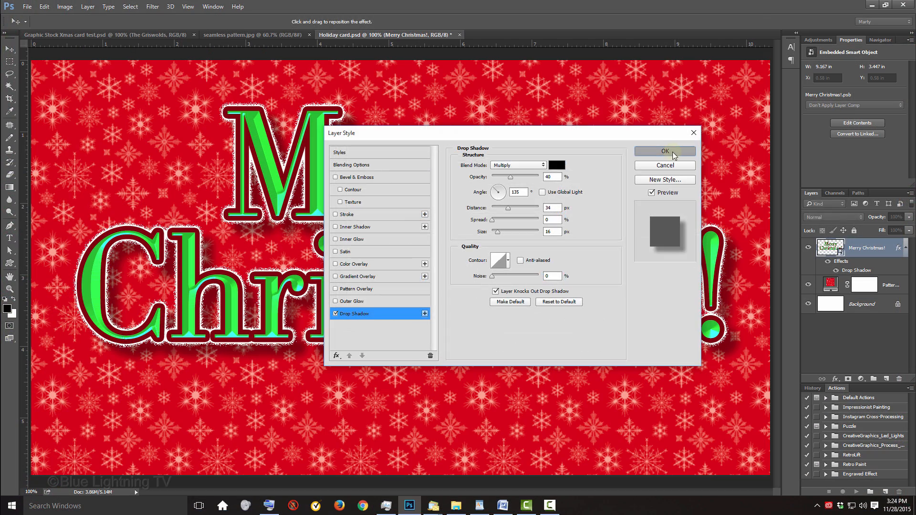
click(665, 151)
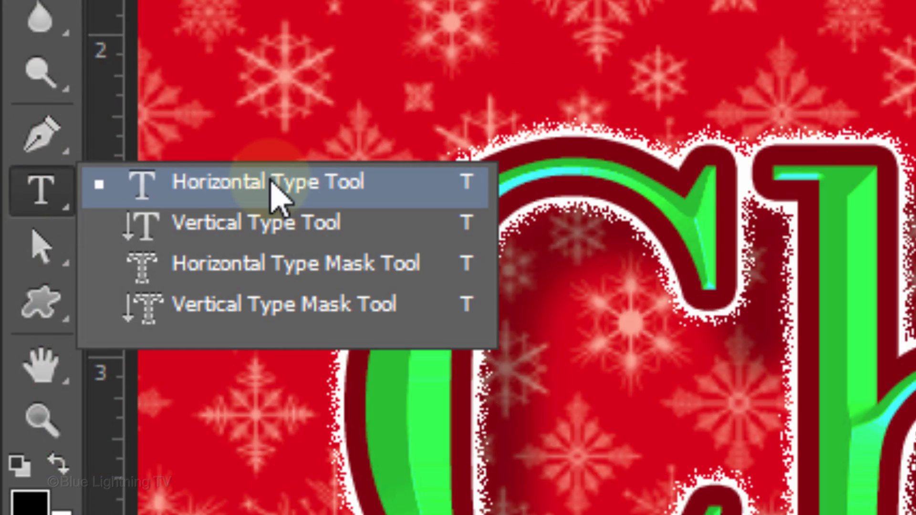
Set the type tool to Beachman Script Regular for the new line of text.
click(256, 183)
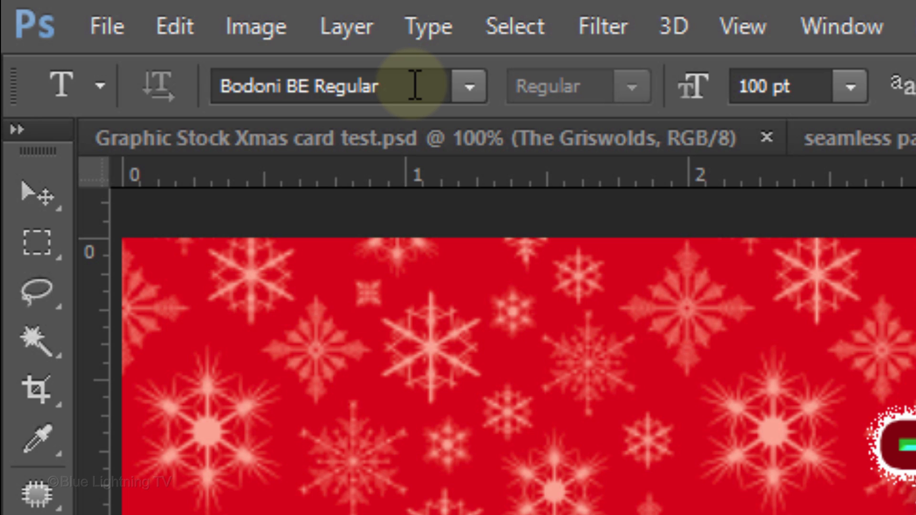
text(beach)
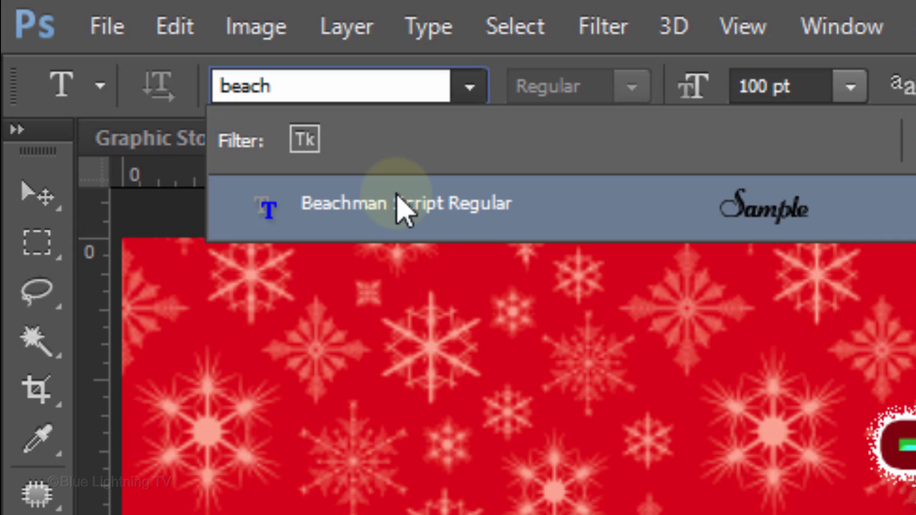
click(406, 203)
text(The Gris)
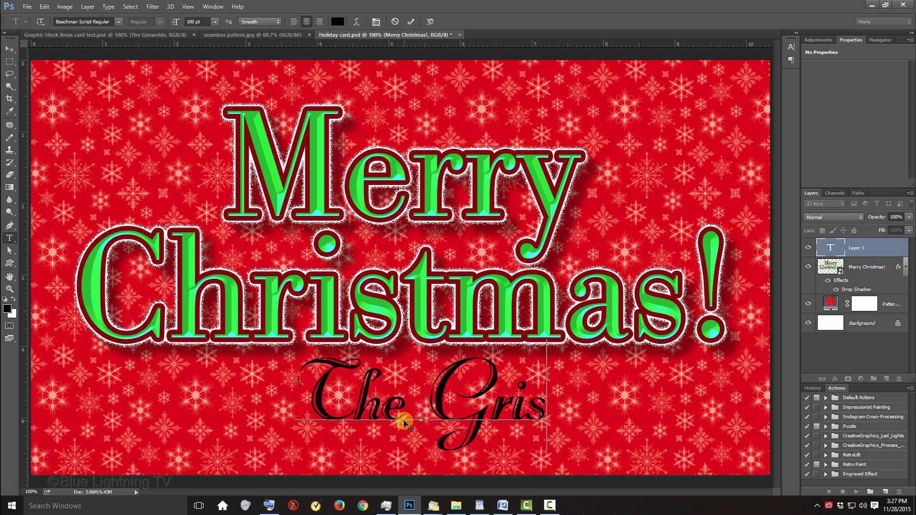
Write 'The Griswolds' below the title and kern its letter spacing with Alt+arrow nudges.
key(alt+right)
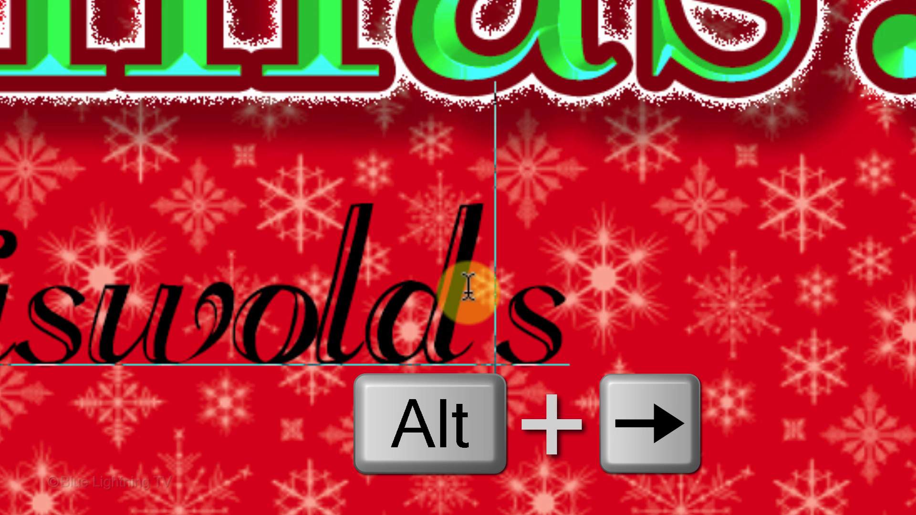
key(alt+Left)
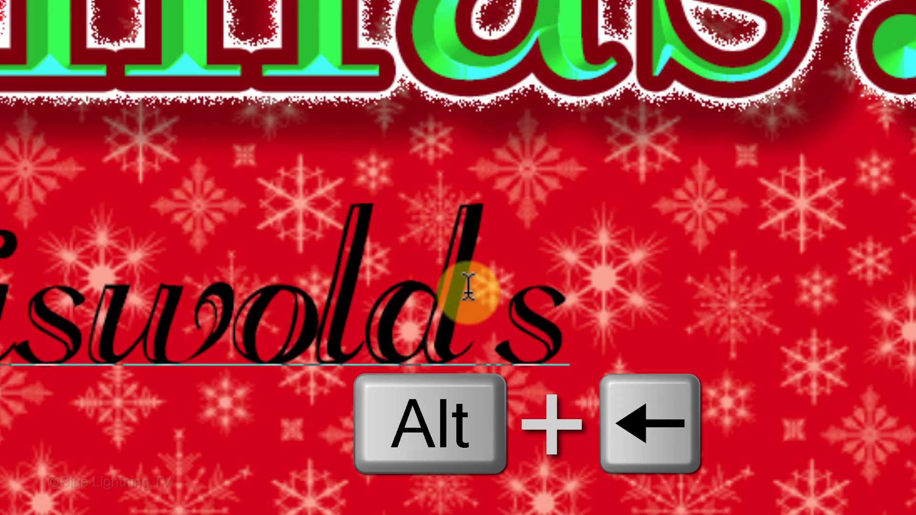
key(alt+left)
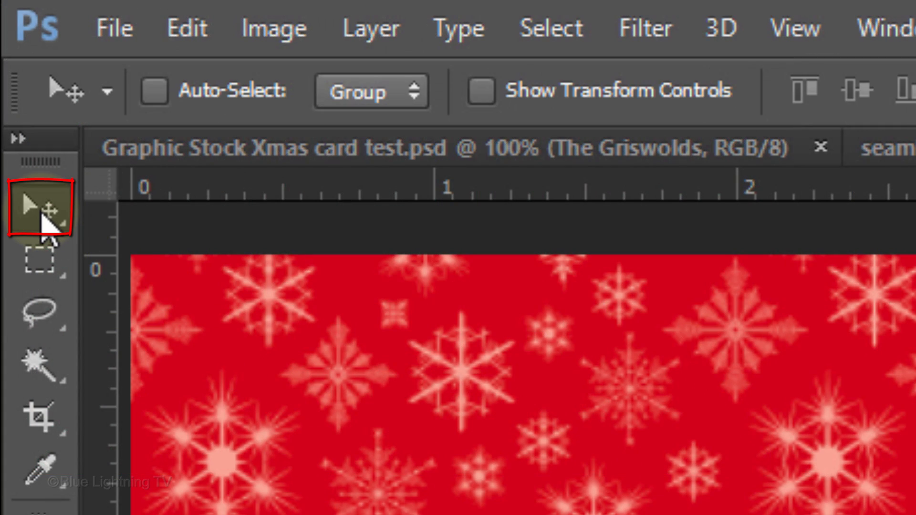
mouse_move(40, 207)
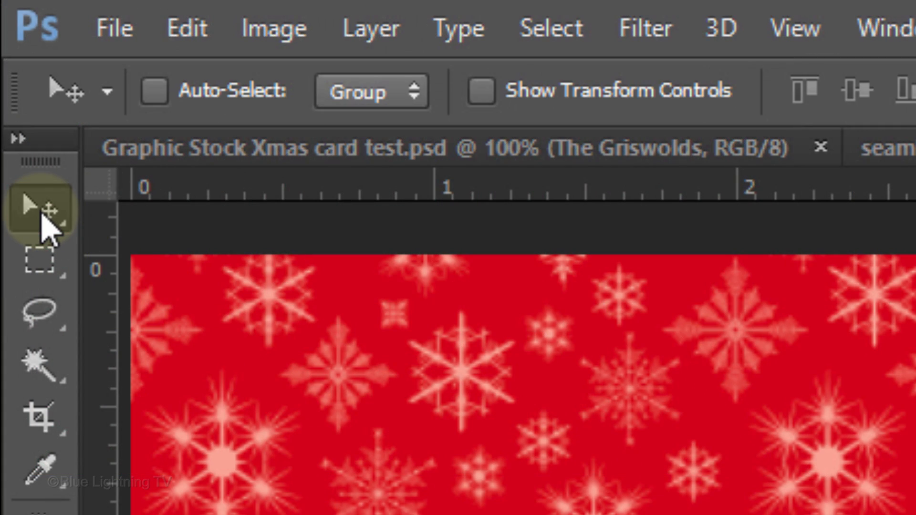
Select all, align The Griswolds to horizontal center, then deselect.
key(ctrl+a)
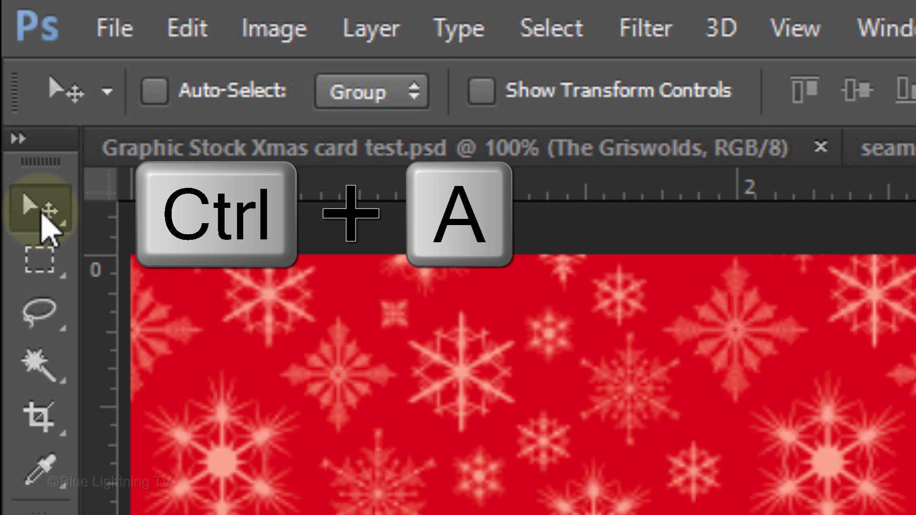
key(ctrl+a)
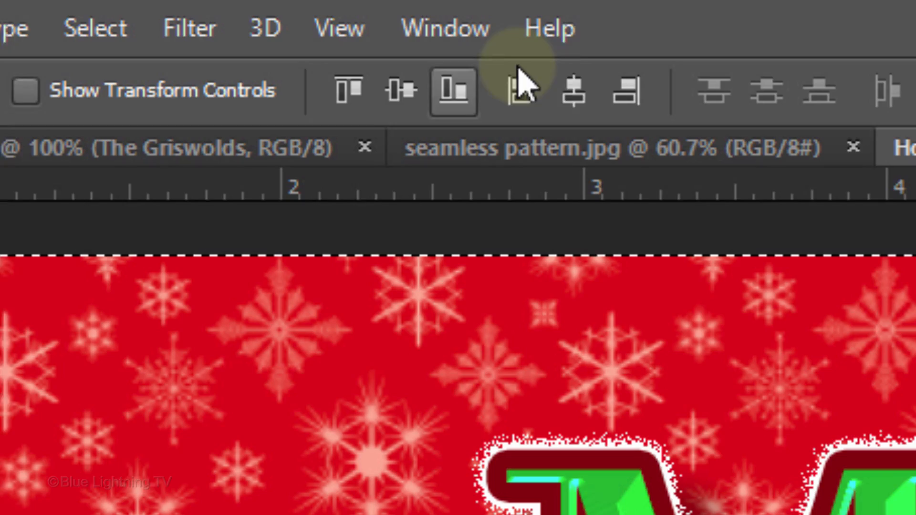
click(548, 91)
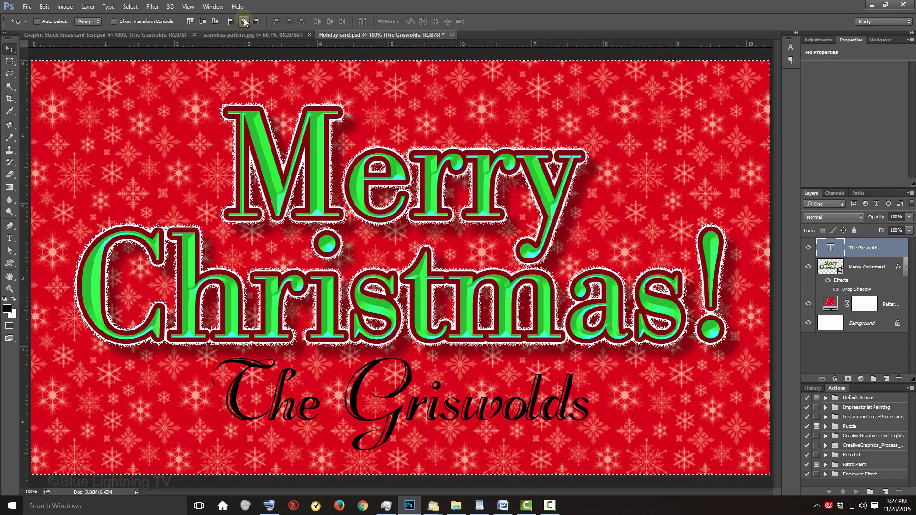
key(ctrl+d)
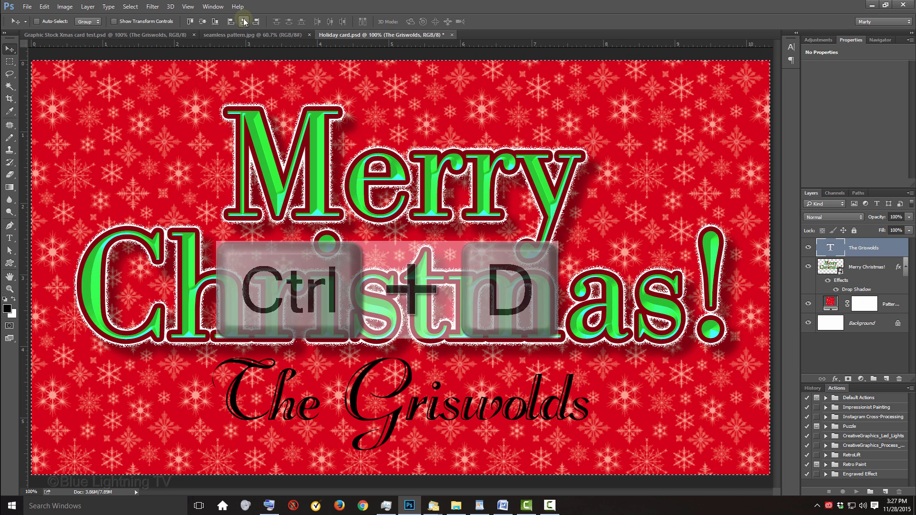
key(ctrl+d)
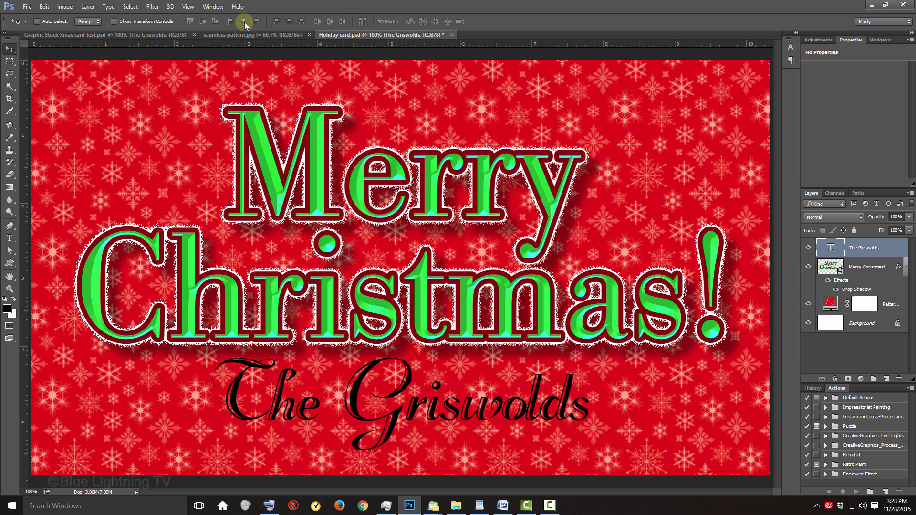
click(830, 268)
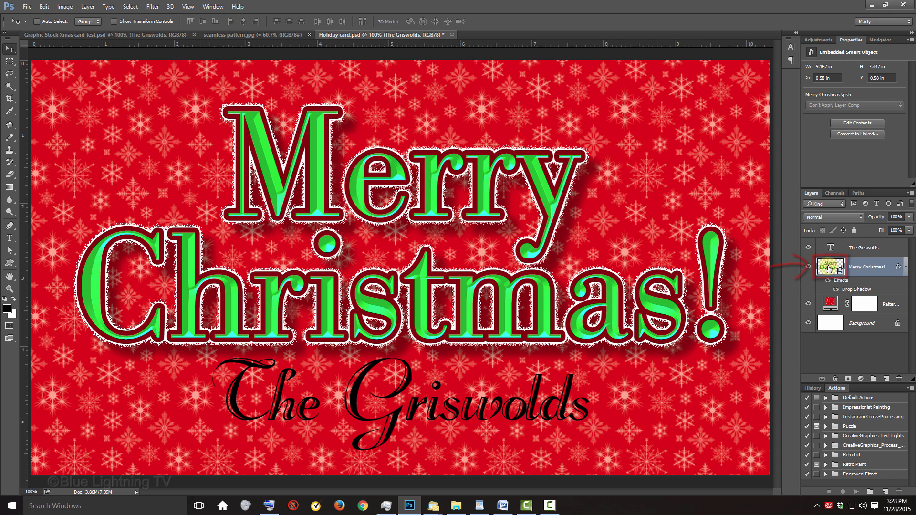
mouse_move(830, 267)
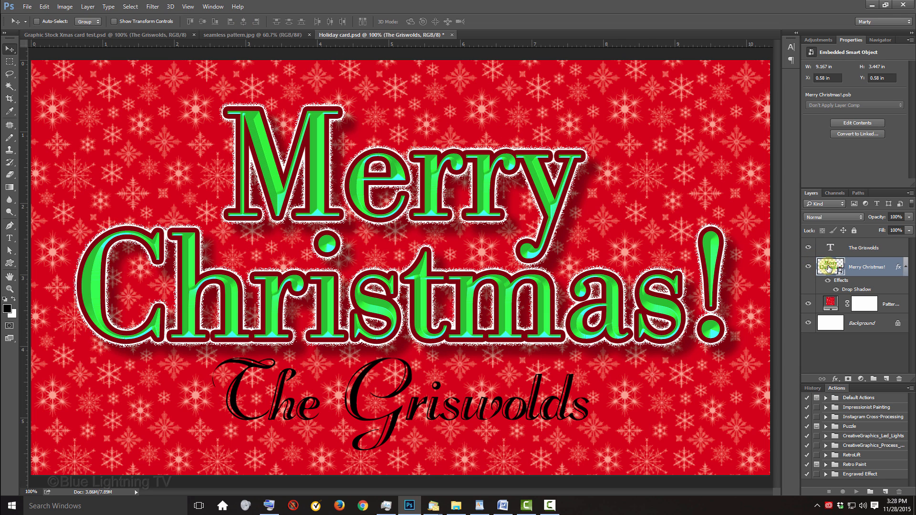
key(shift)
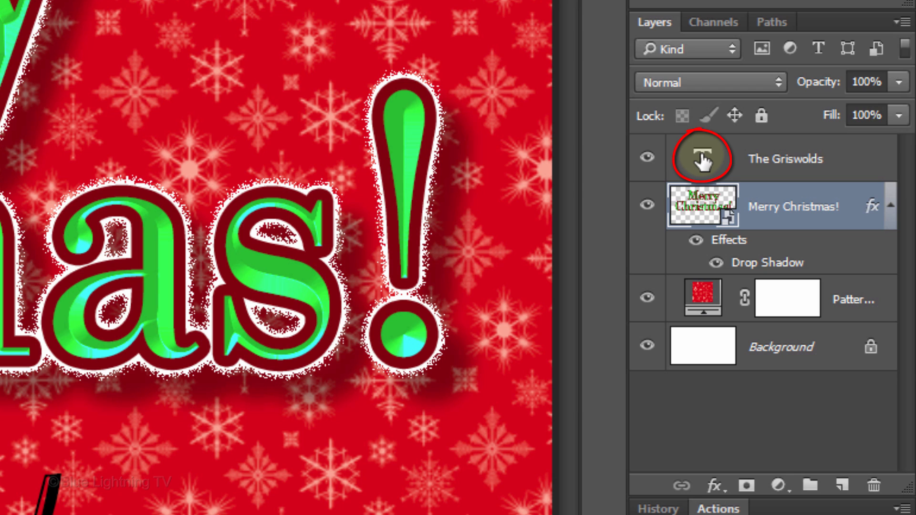
Give The Griswolds layer a white (#ffffff) Color Overlay.
click(704, 158)
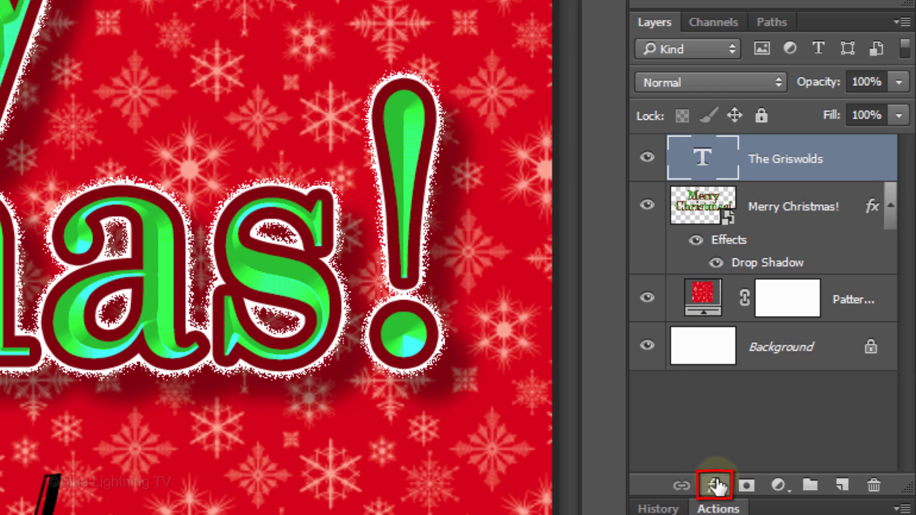
click(714, 486)
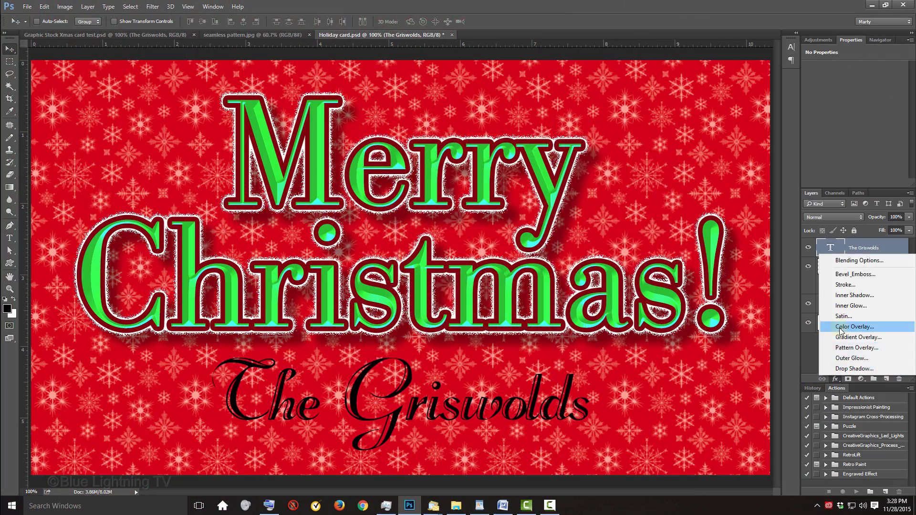
click(854, 327)
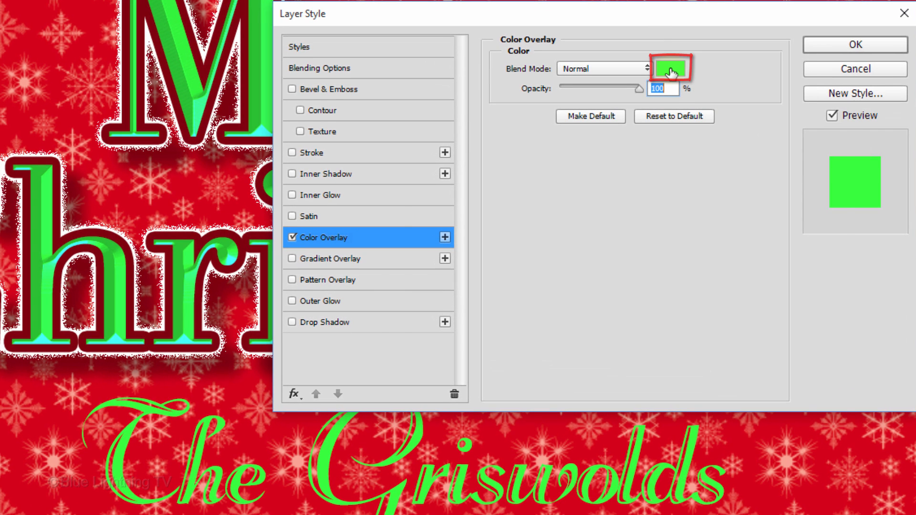
click(670, 69)
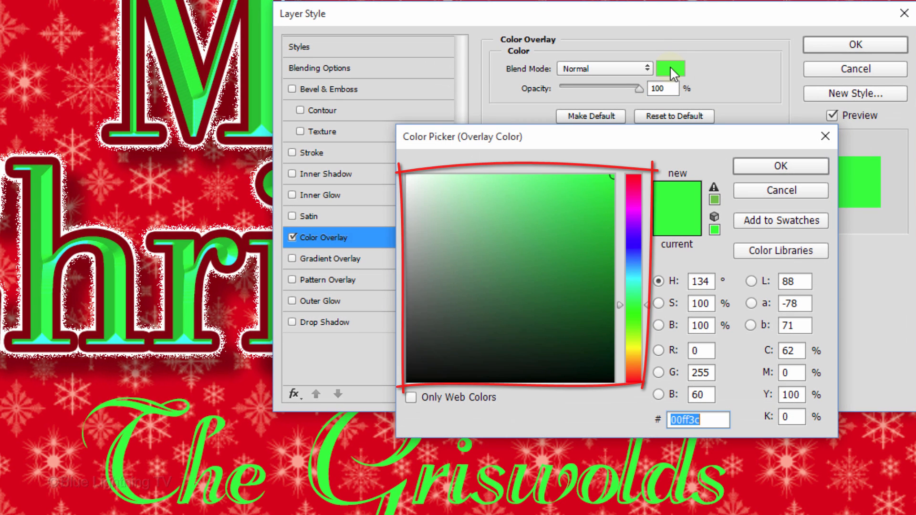
click(408, 178)
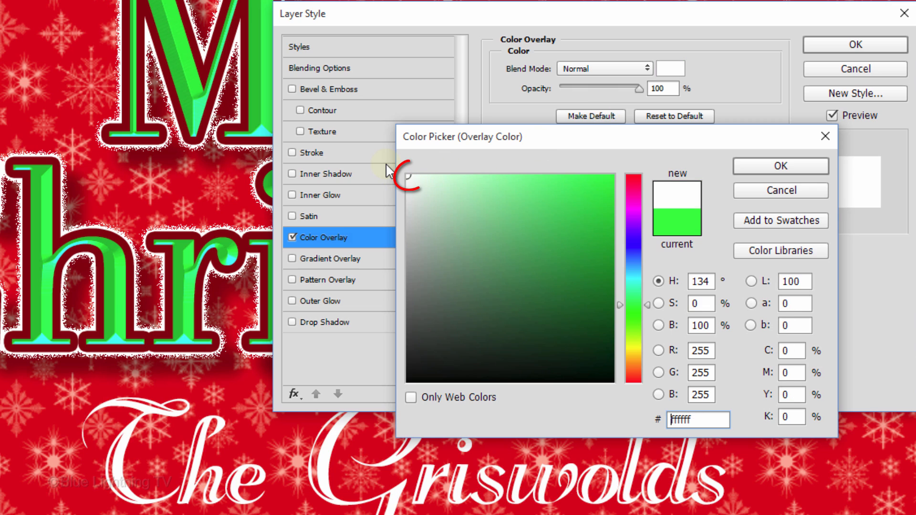
mouse_move(778, 171)
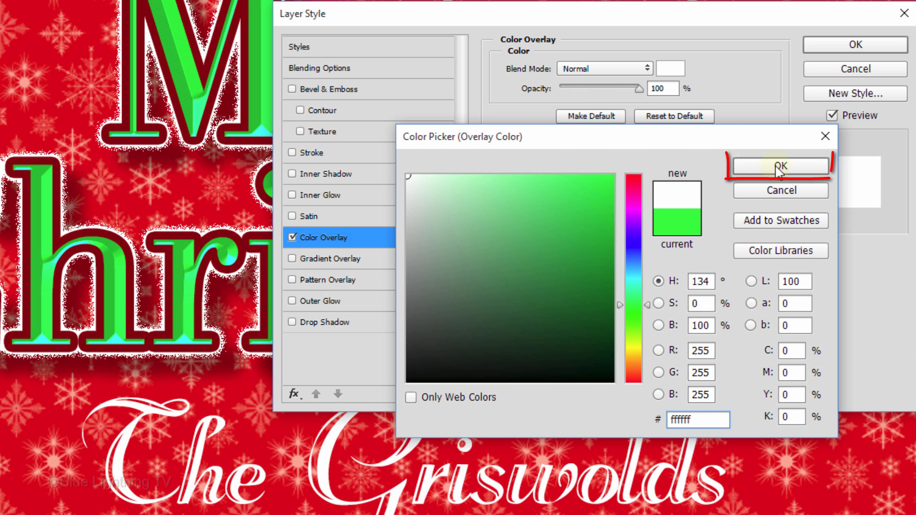
click(778, 166)
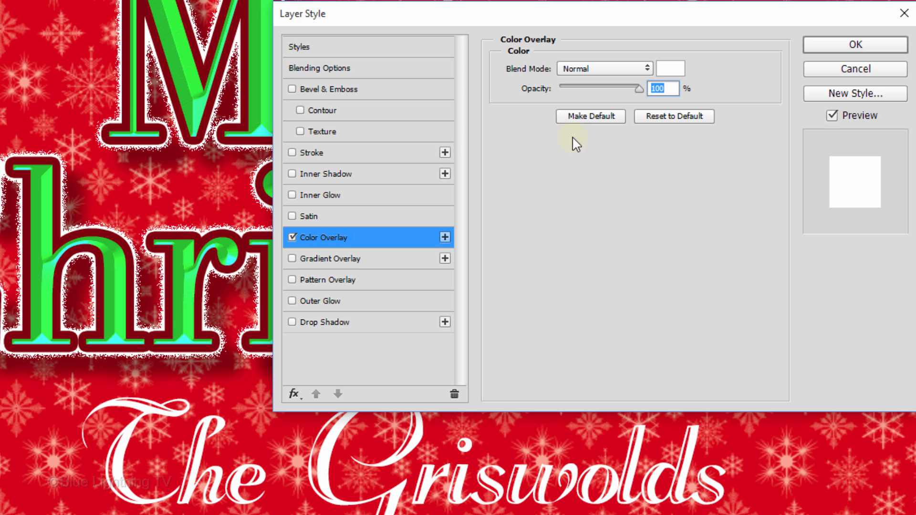
Add a 7 px dark red Outside stroke around The Griswolds.
click(314, 152)
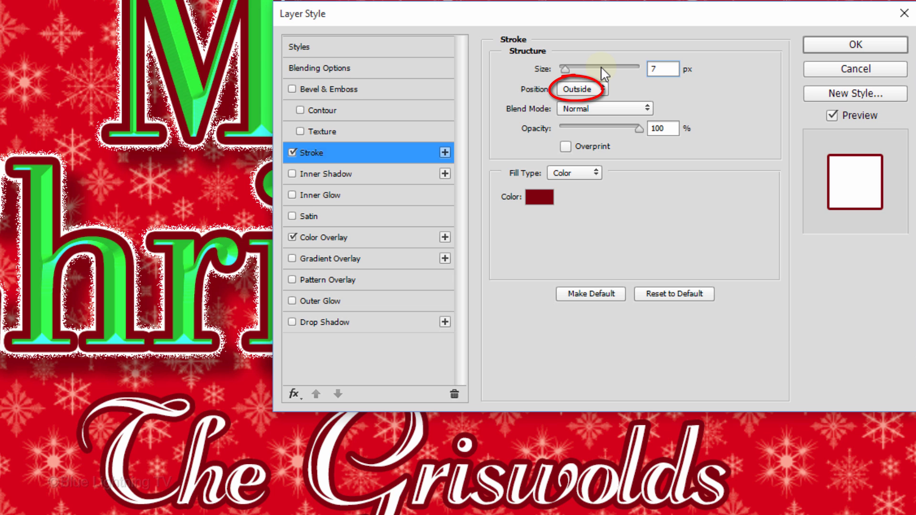
mouse_move(430, 257)
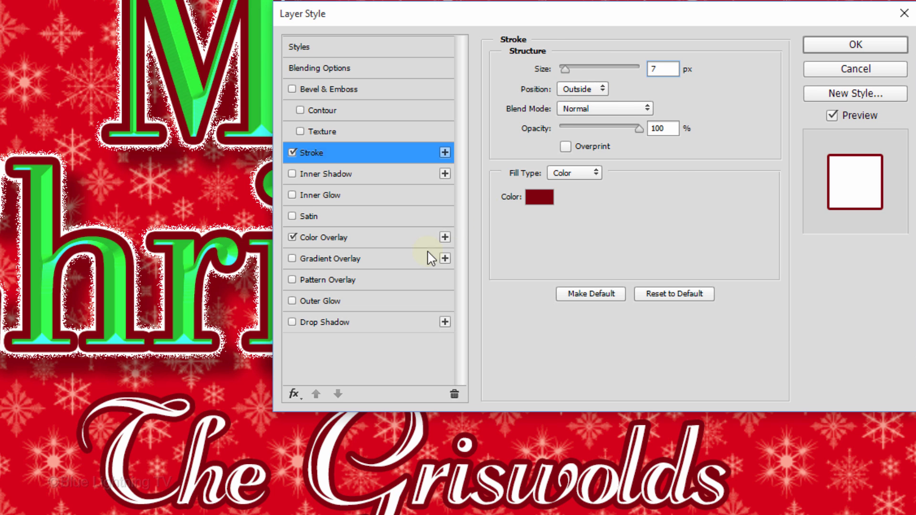
click(327, 325)
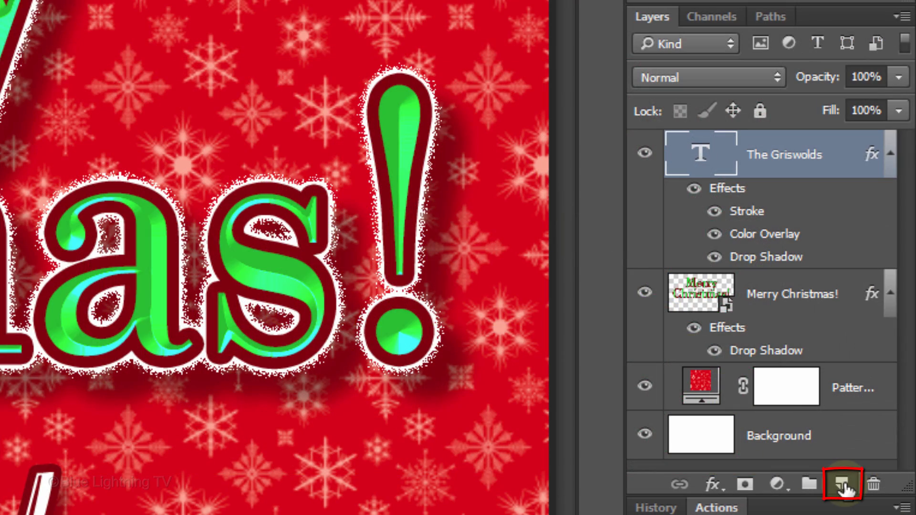
Create a new top layer filled with white and reduce its Fill to 0%.
click(842, 484)
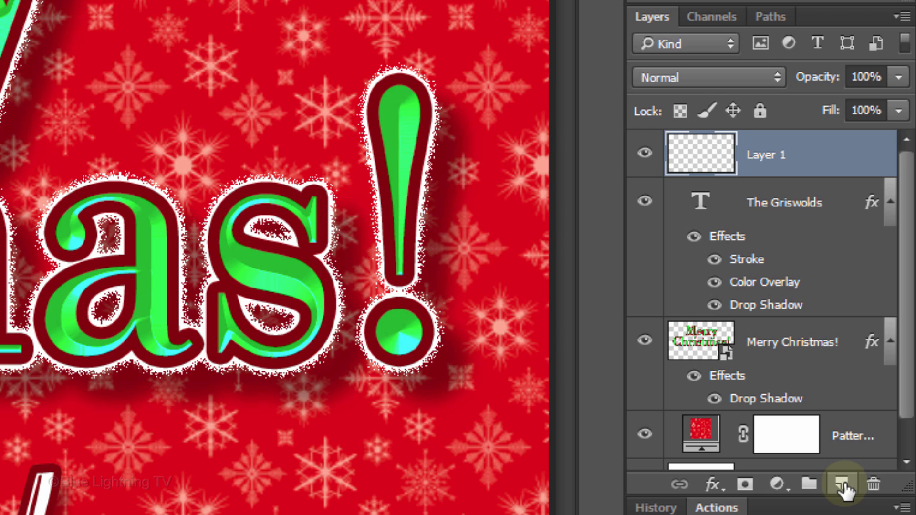
key(ctrl+Delete)
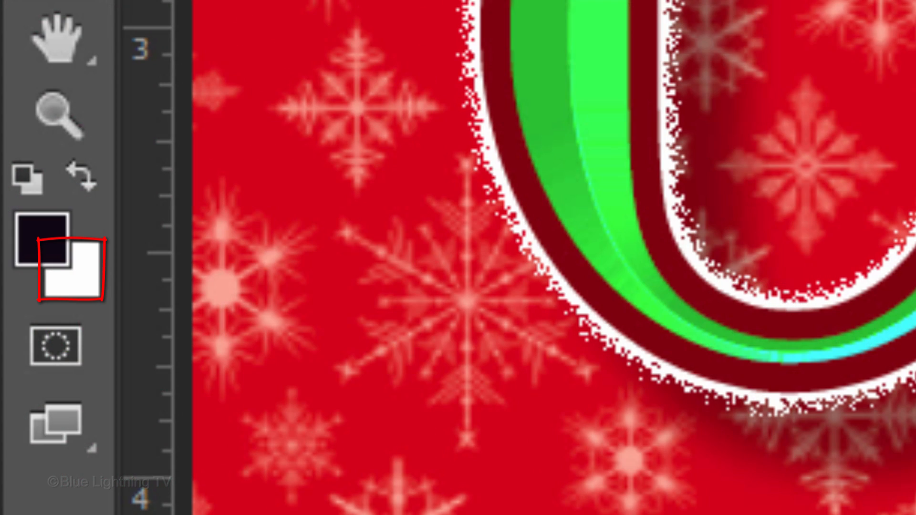
click(841, 485)
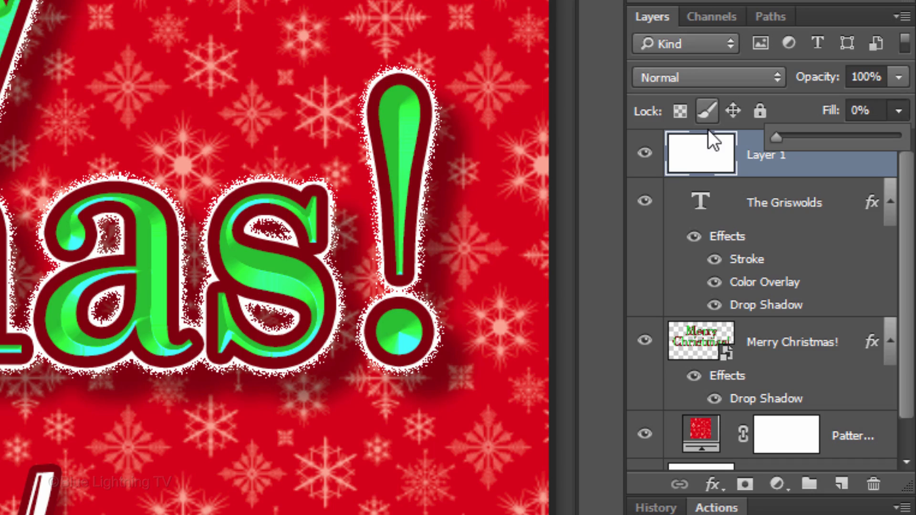
click(700, 153)
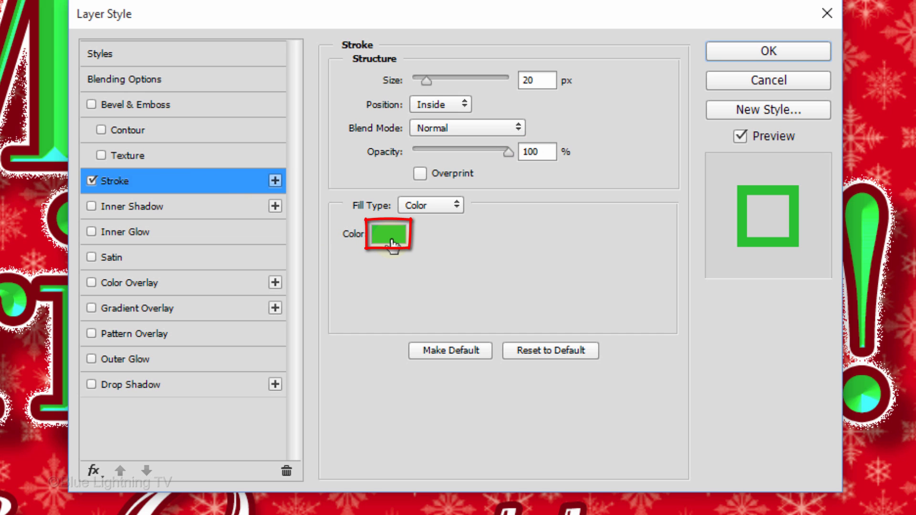
Colour the 20 px inside stroke with green sampled from the lettering and enable Bevel & Emboss.
click(388, 234)
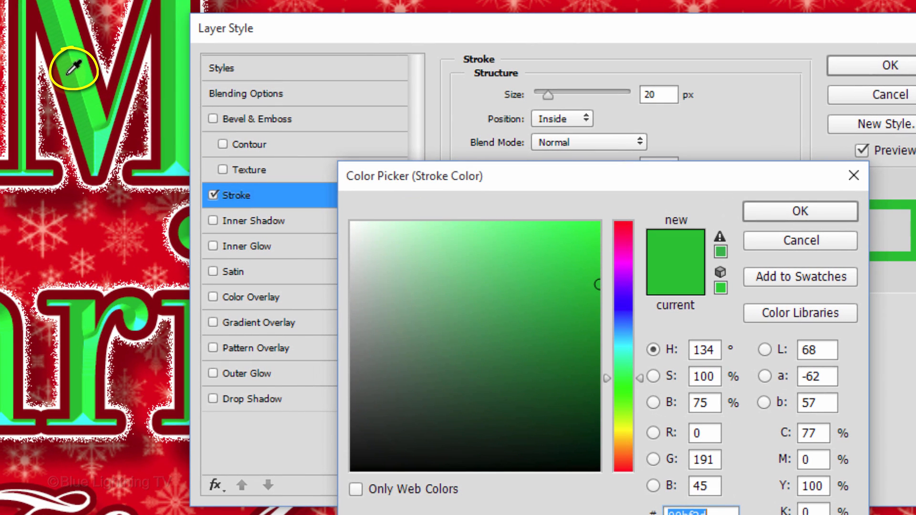
mouse_move(799, 212)
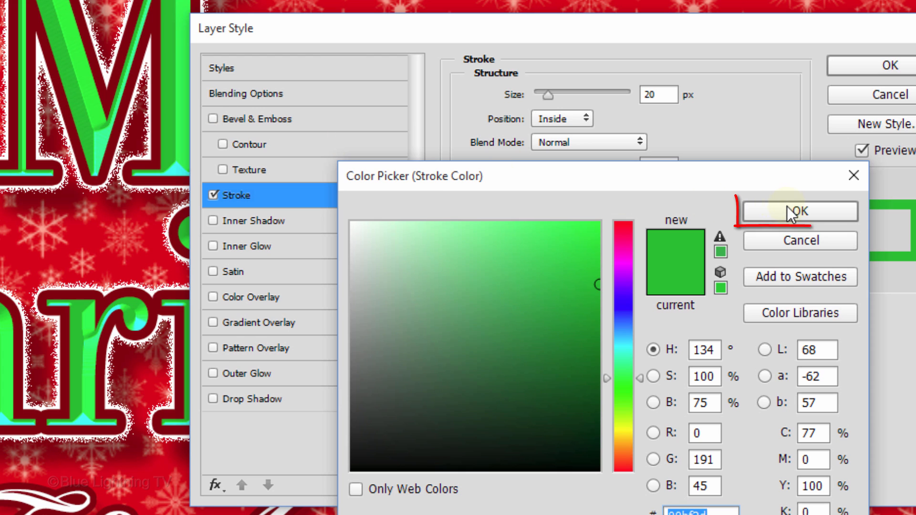
click(799, 211)
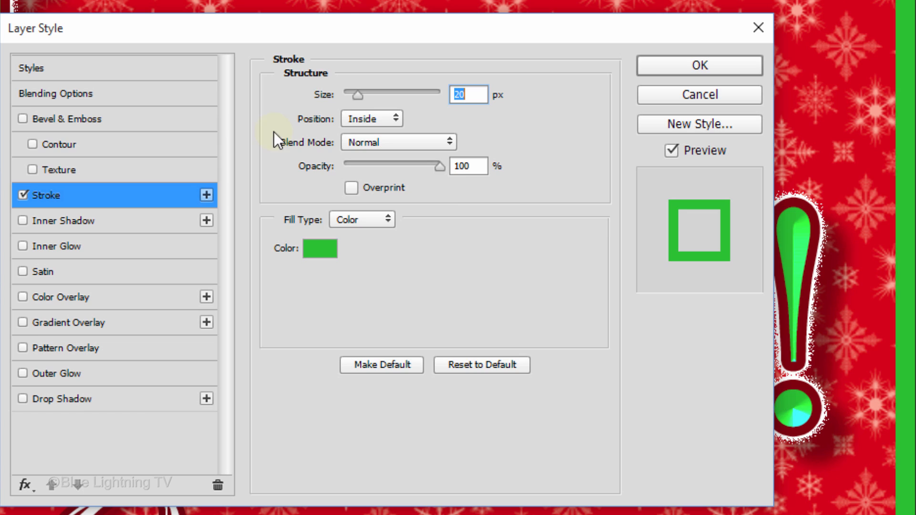
click(70, 118)
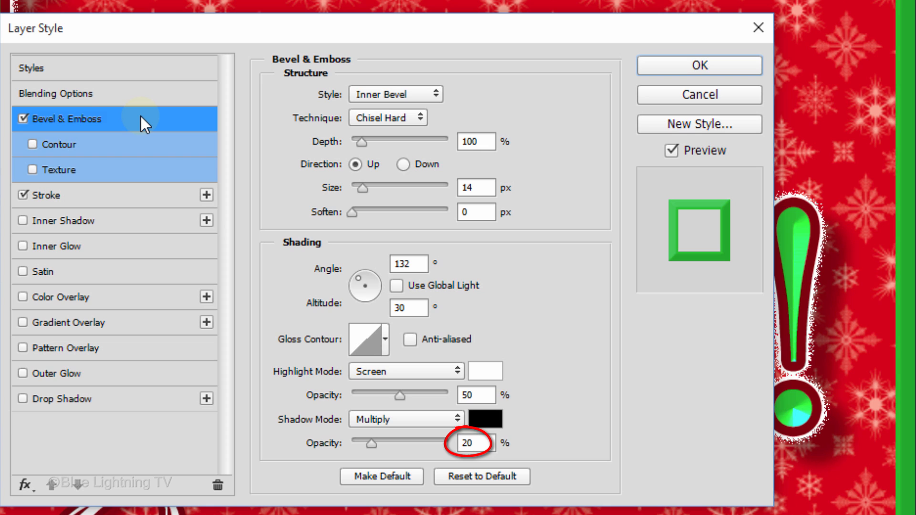
Add a Rolling Slope - Ascending contour to the border's bevel.
click(32, 144)
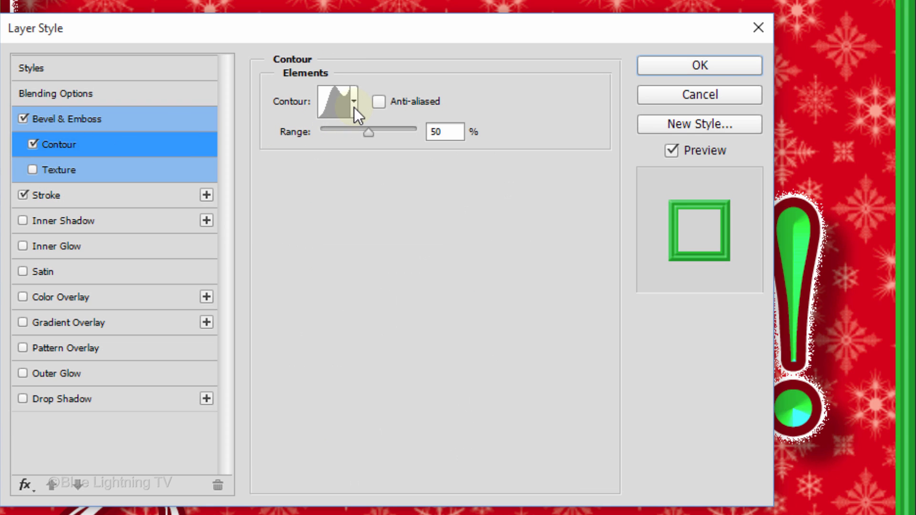
click(359, 102)
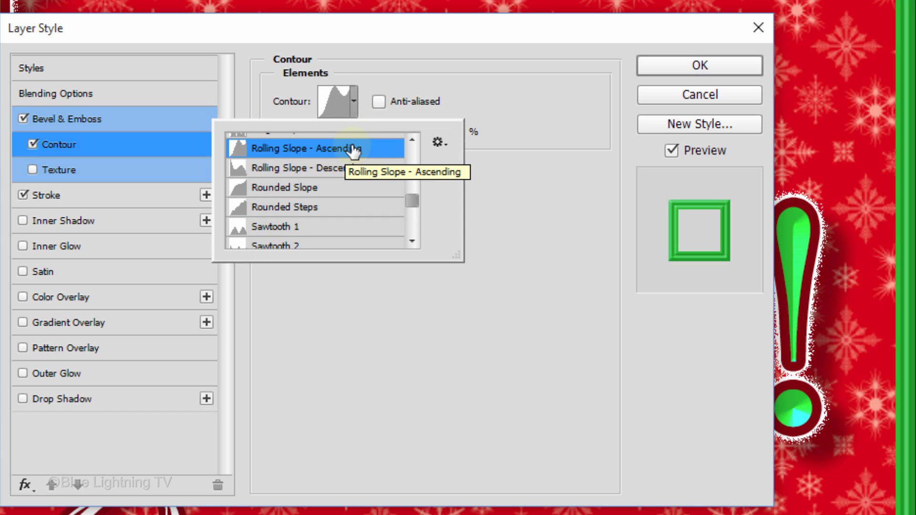
click(298, 148)
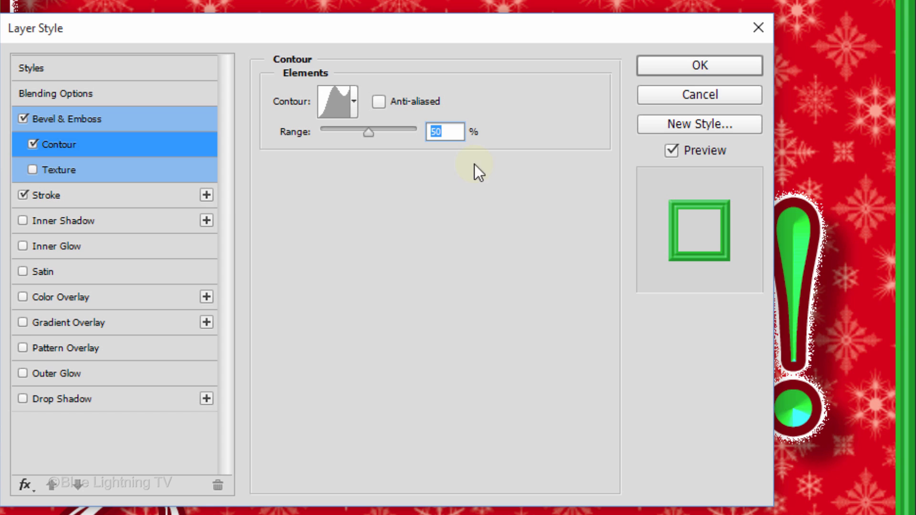
Add a white Dissolve inner glow (Choke 30, Size 70) and apply the border effects.
click(58, 246)
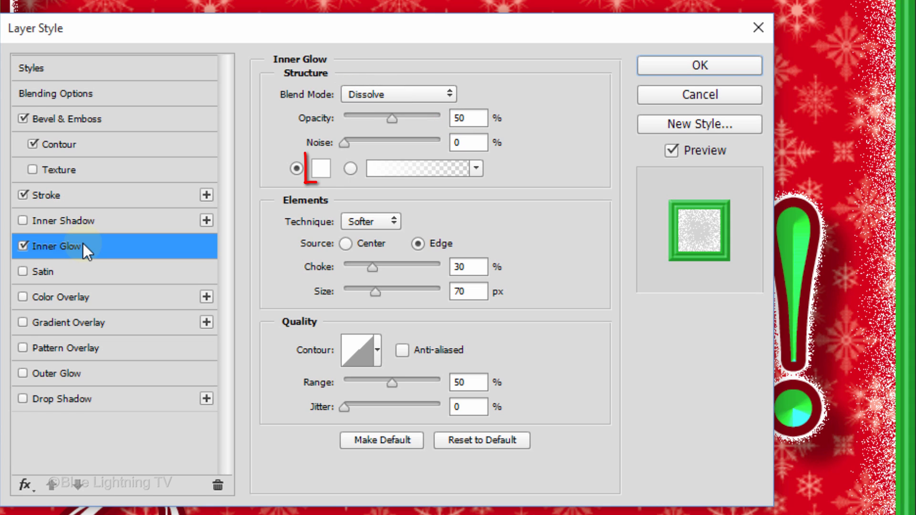
click(321, 168)
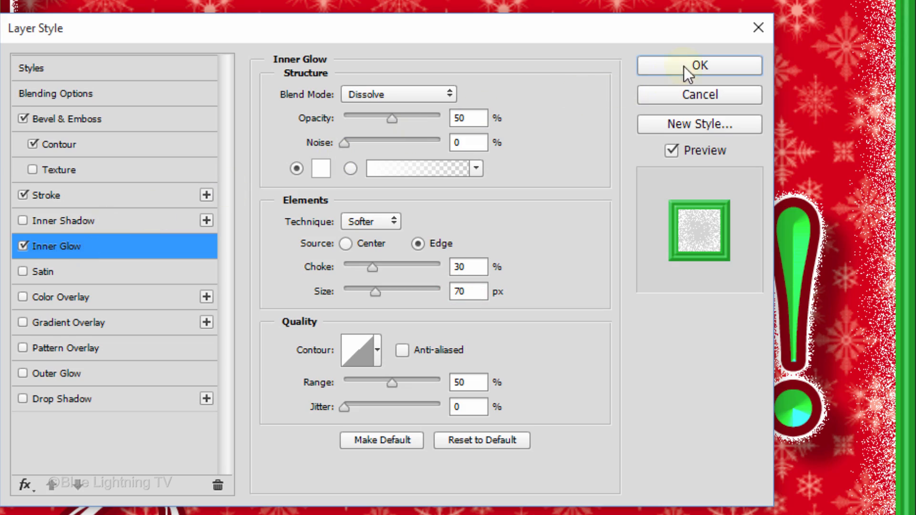
click(698, 65)
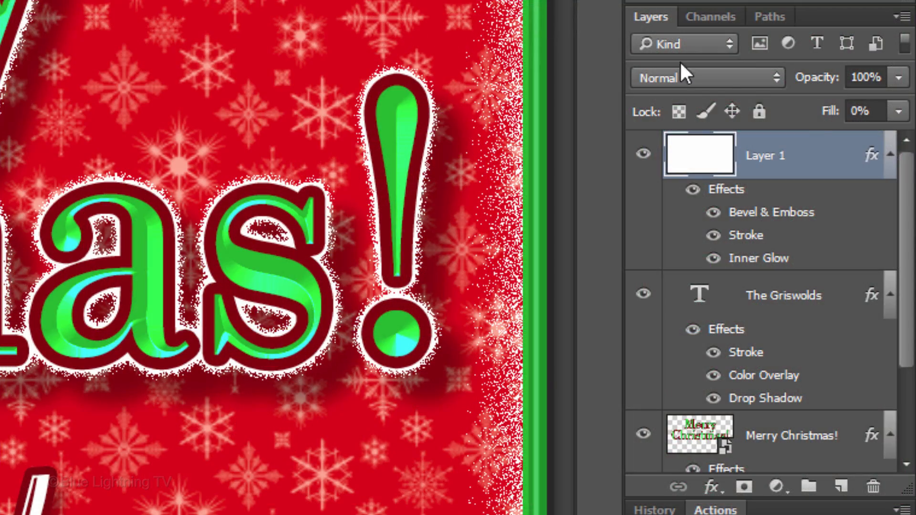
Run Lens Correction on the snowflake pattern layer, converting it to a smart object, and show Custom settings.
scroll(down, 3)
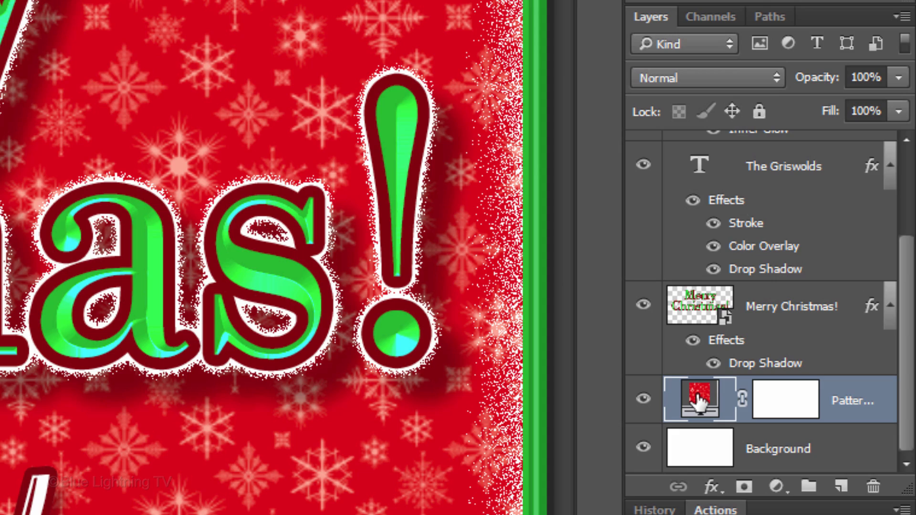
click(250, 23)
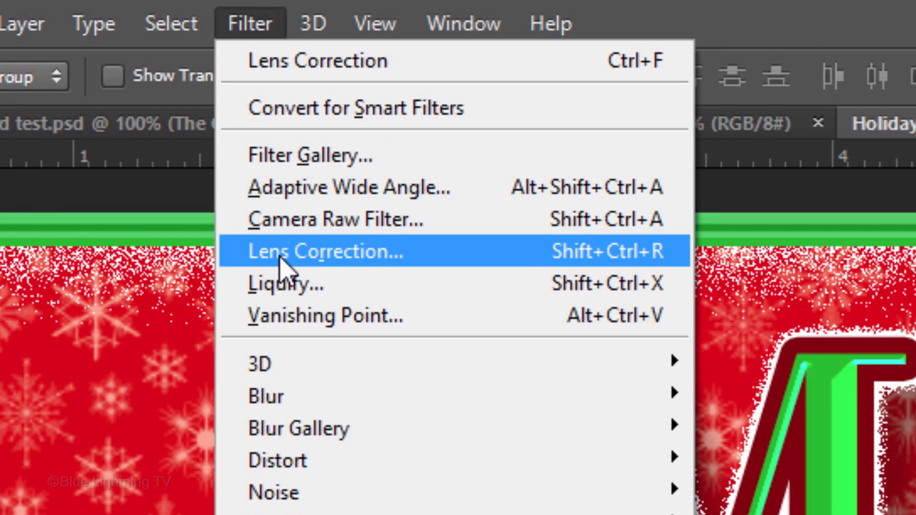
click(323, 251)
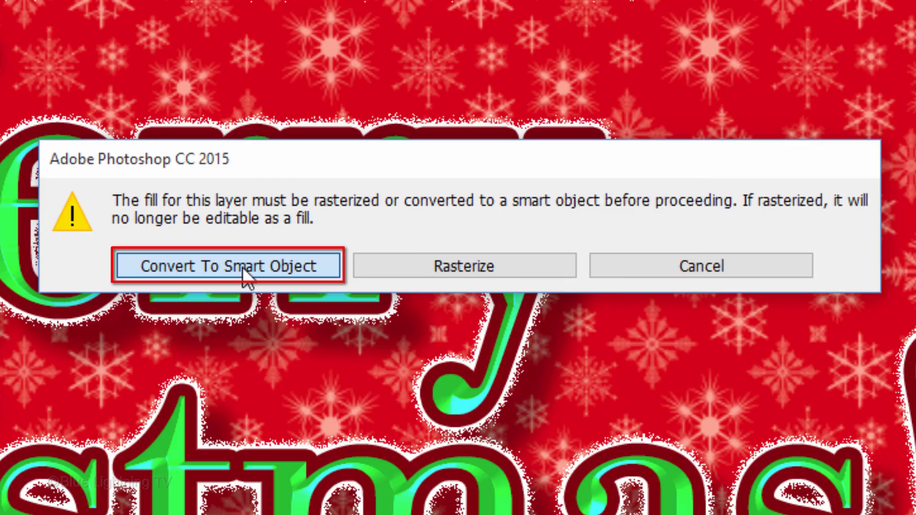
click(228, 267)
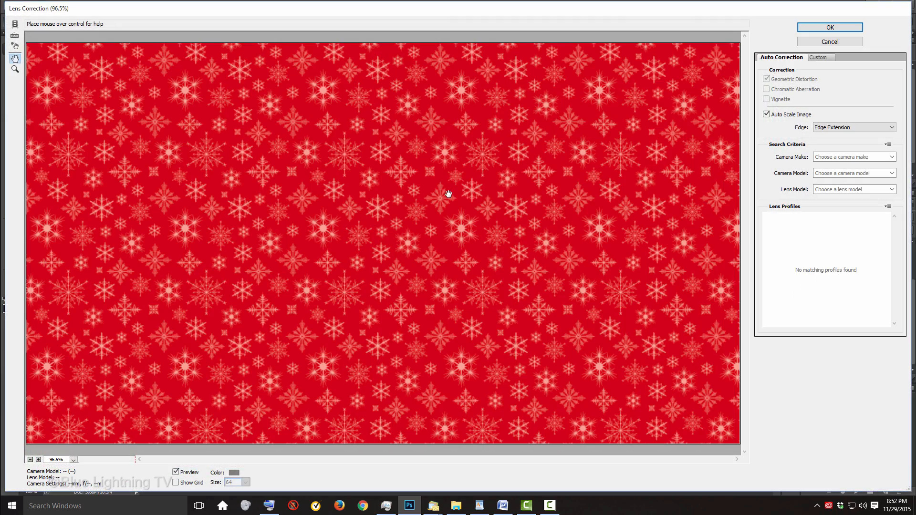
click(819, 57)
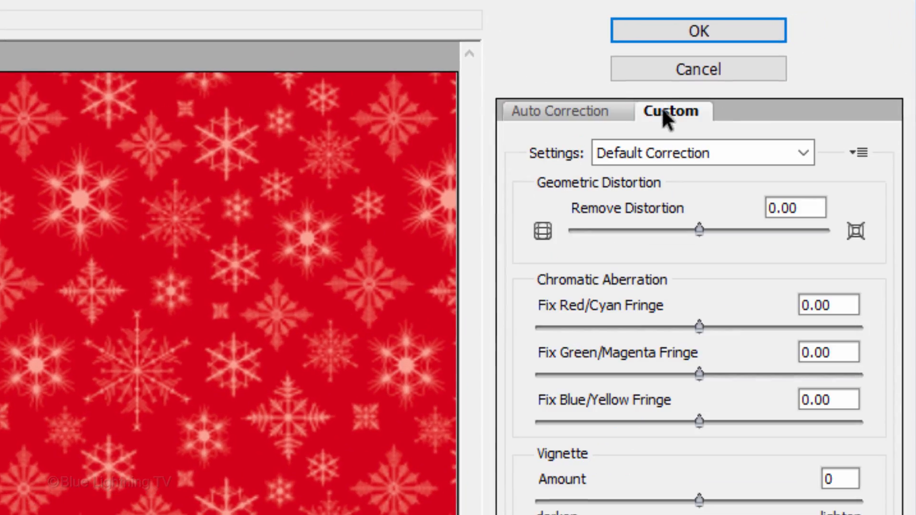